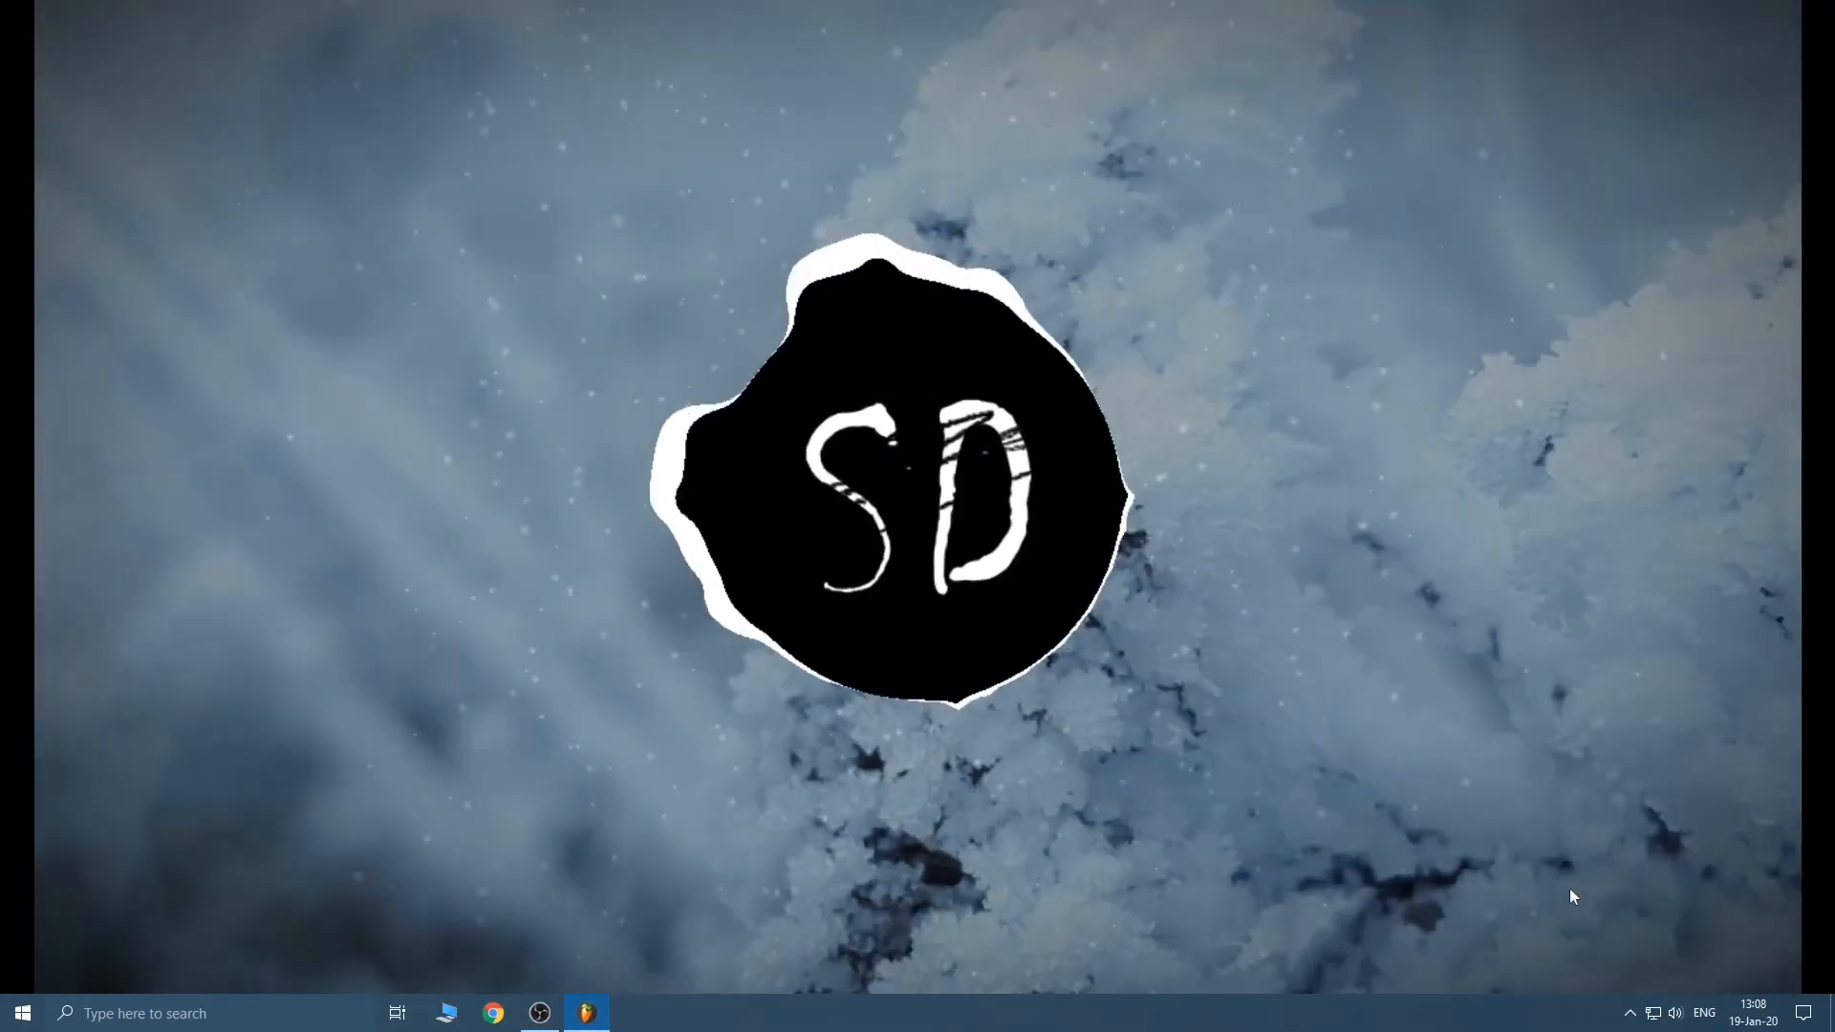
Leave the fullscreen visualizer demo and return to the project's Playlist and Mixer.
{"action": "left_click", "coordinate": [585, 1013]}
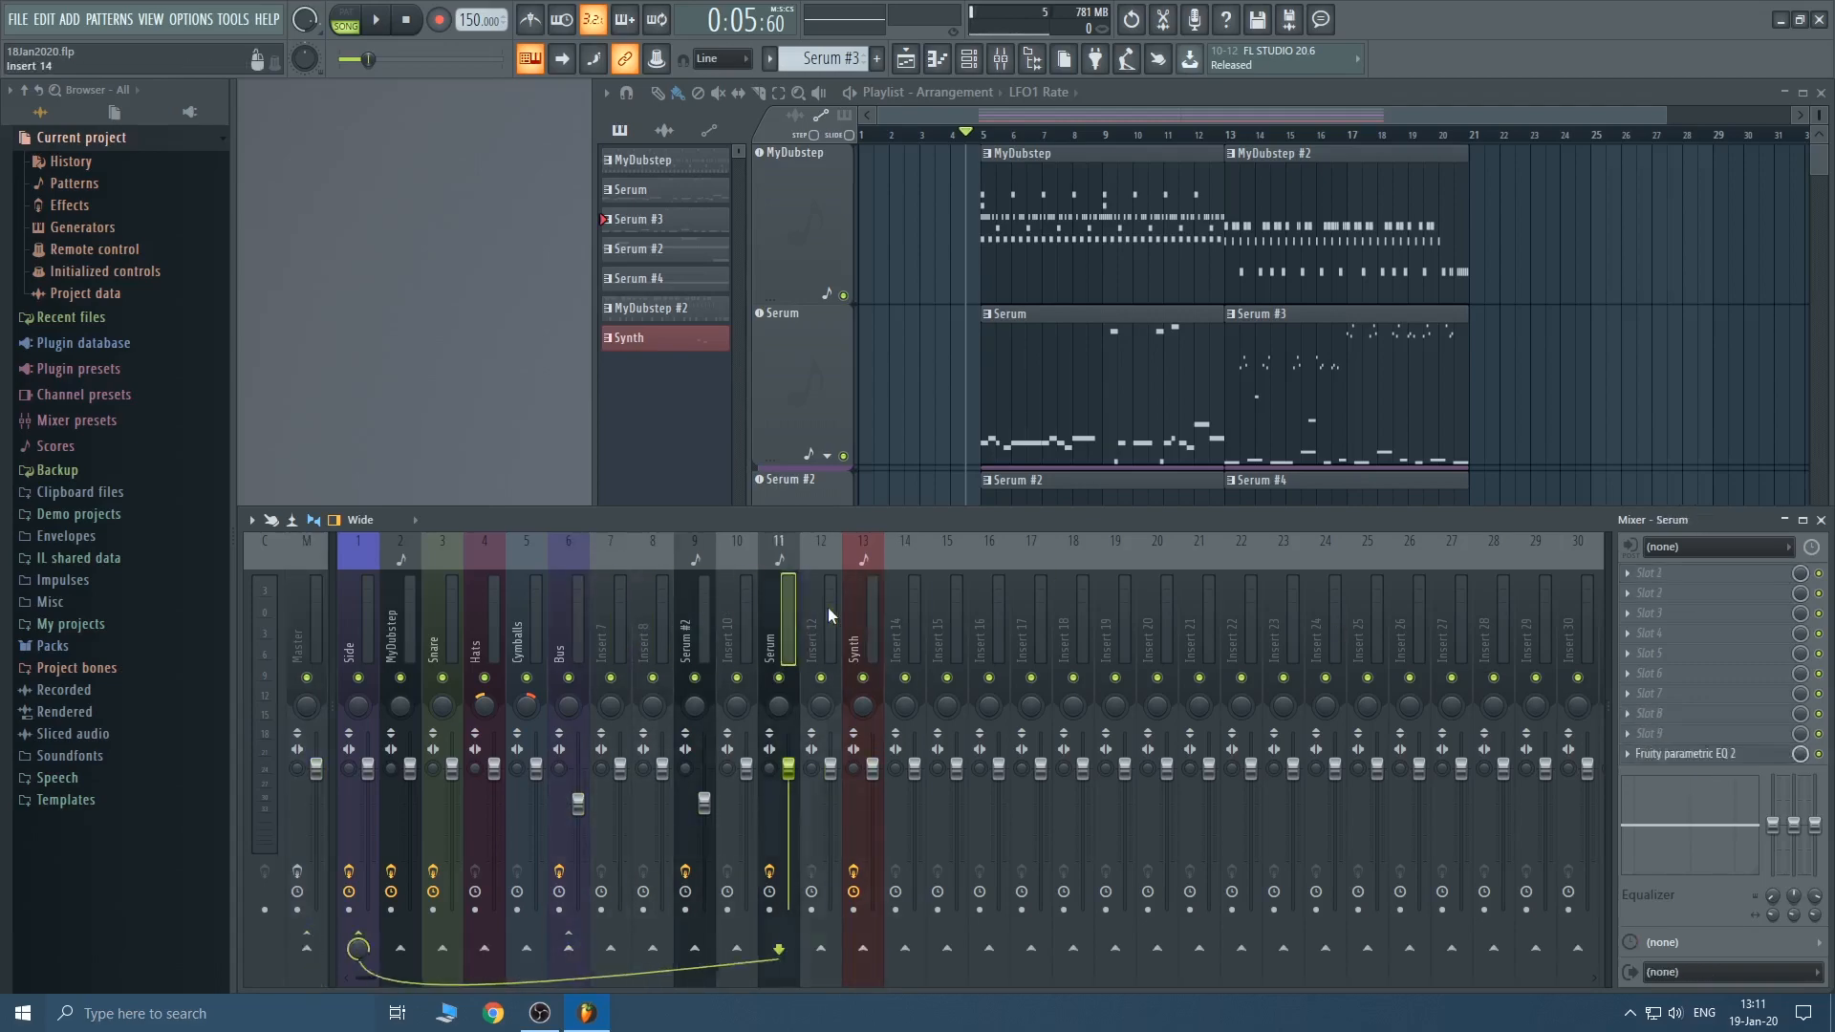
Load ZGameEditor Visualizer on the Master track and show its Add content > Images list.
{"action": "left_click", "coordinate": [865, 644]}
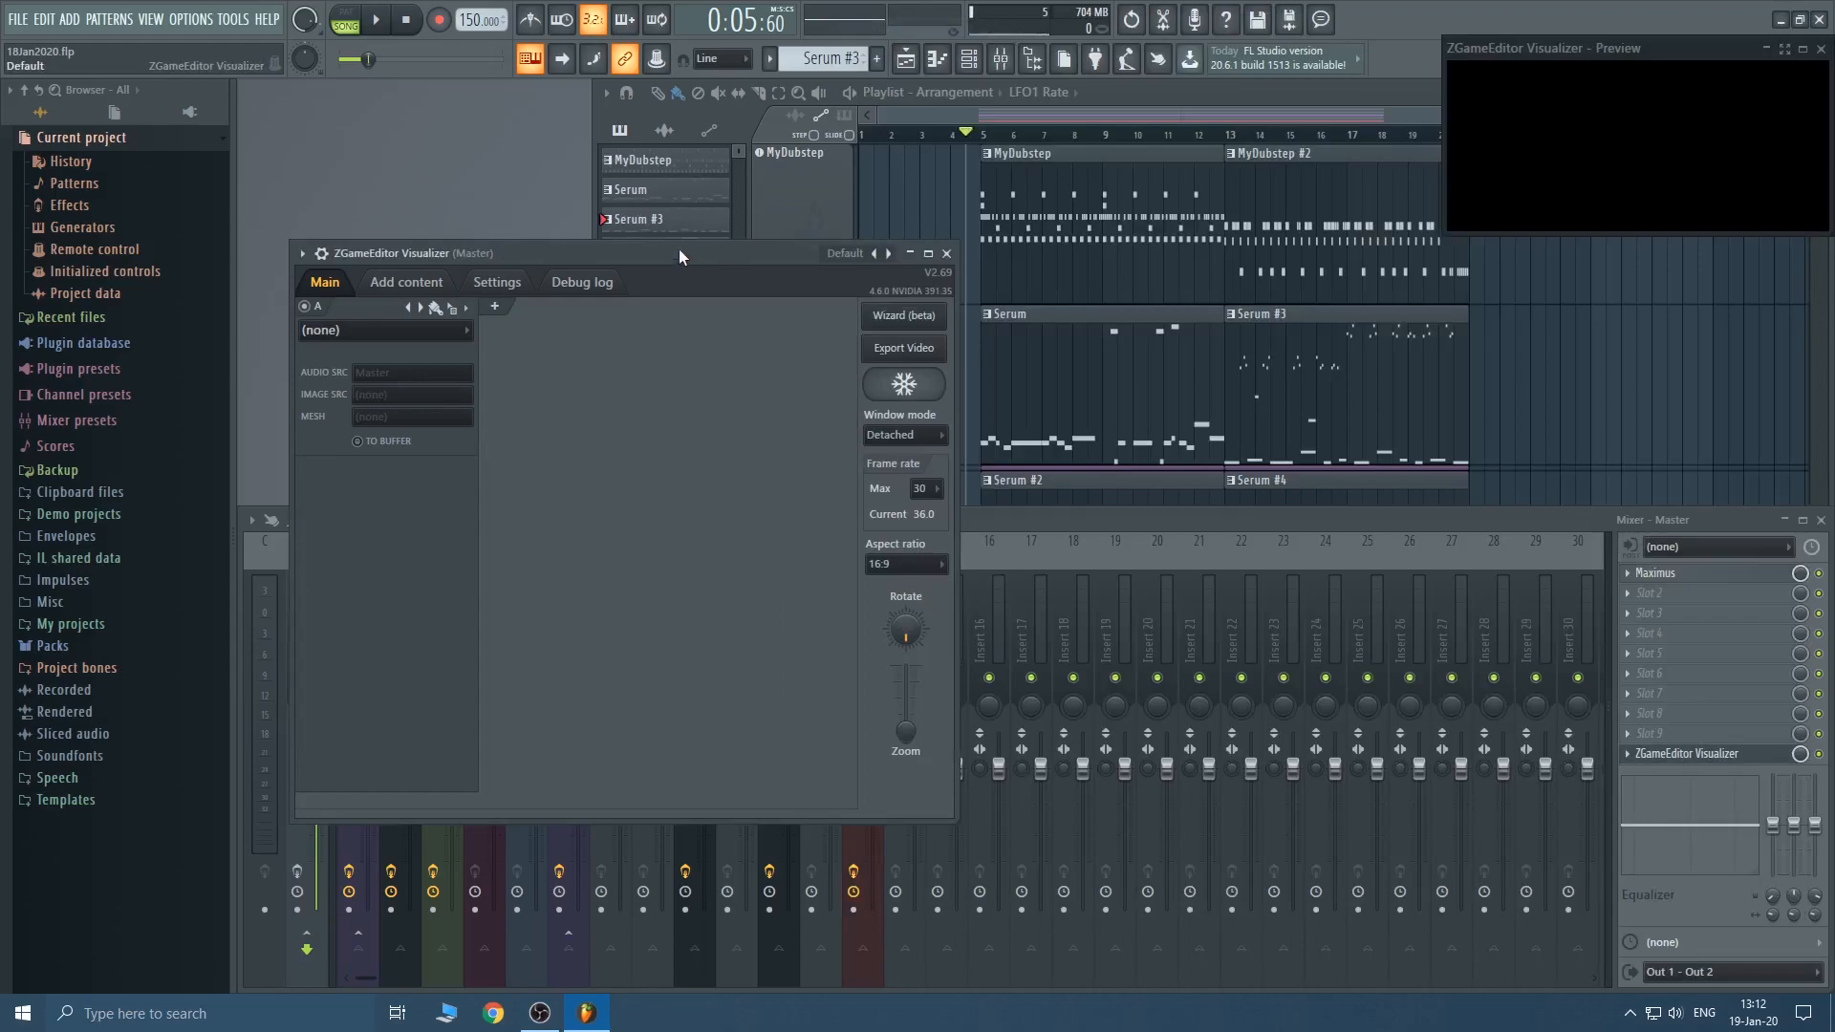
{"action": "left_click", "coordinate": [405, 281]}
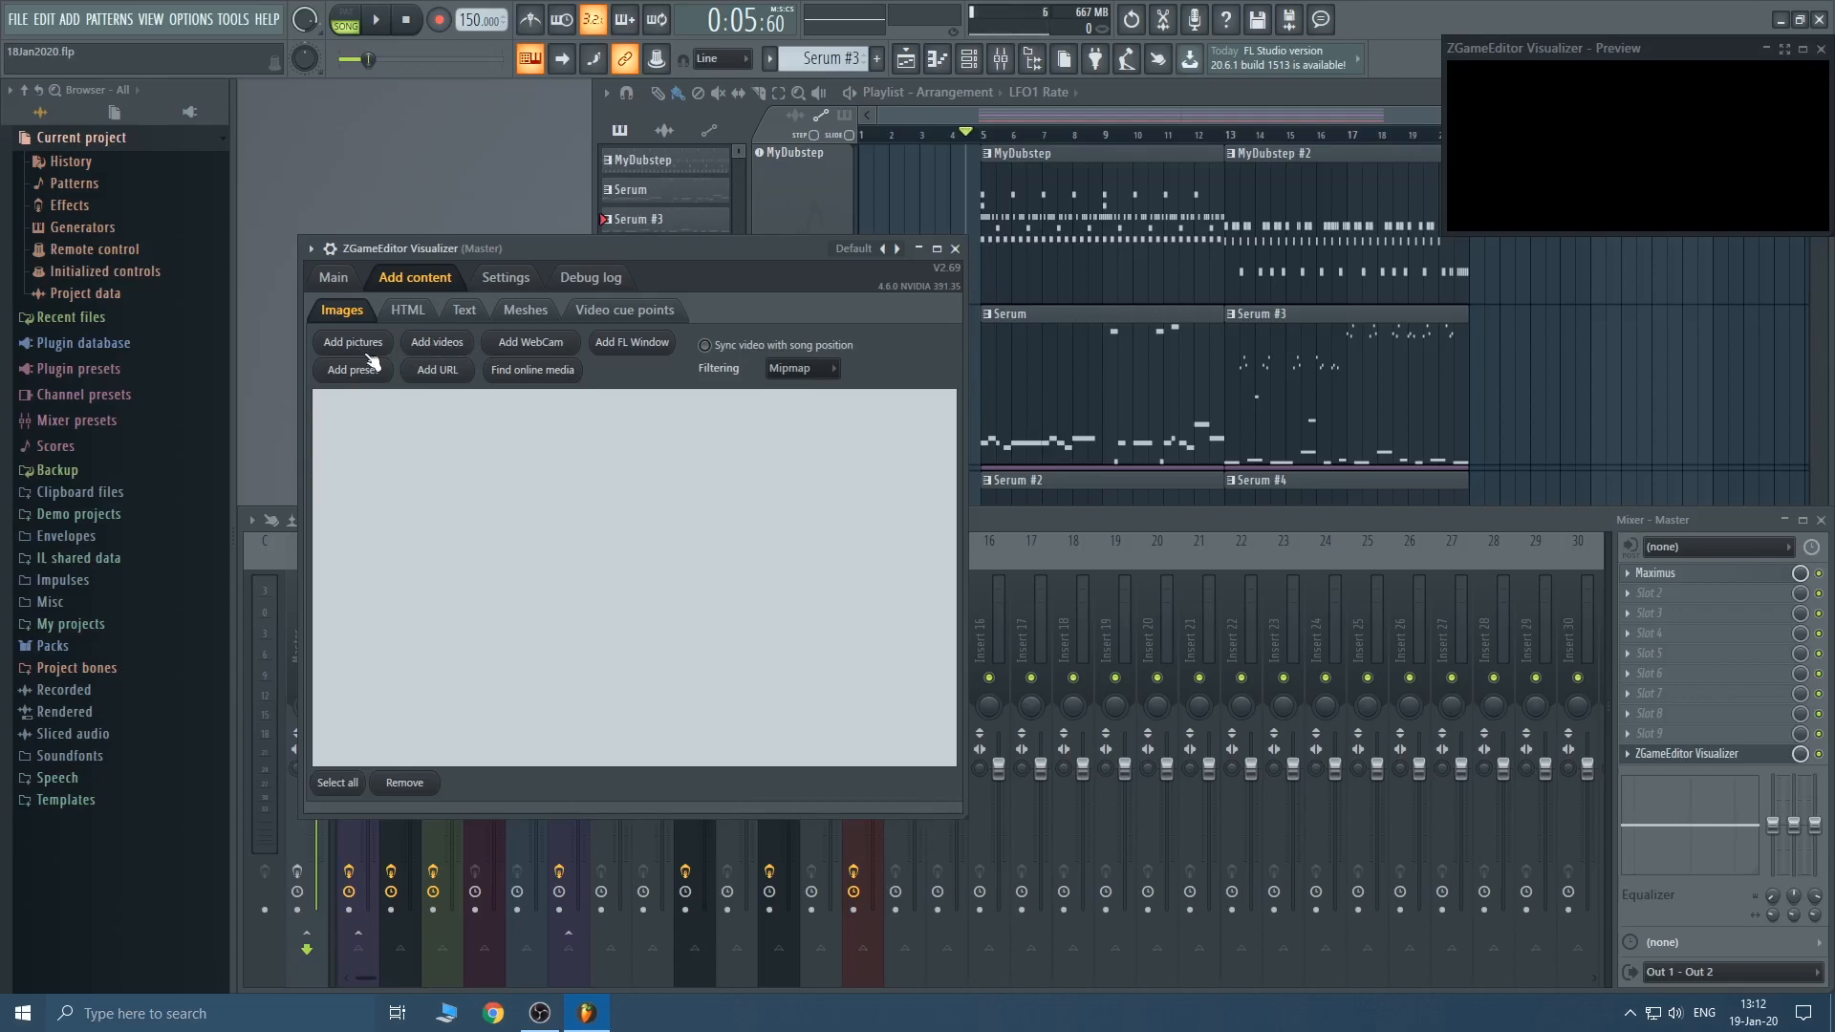
Add the frost JPEG and Untitled-2.png logo as pictures, setting layer A to Image.
{"action": "left_click", "coordinate": [352, 342]}
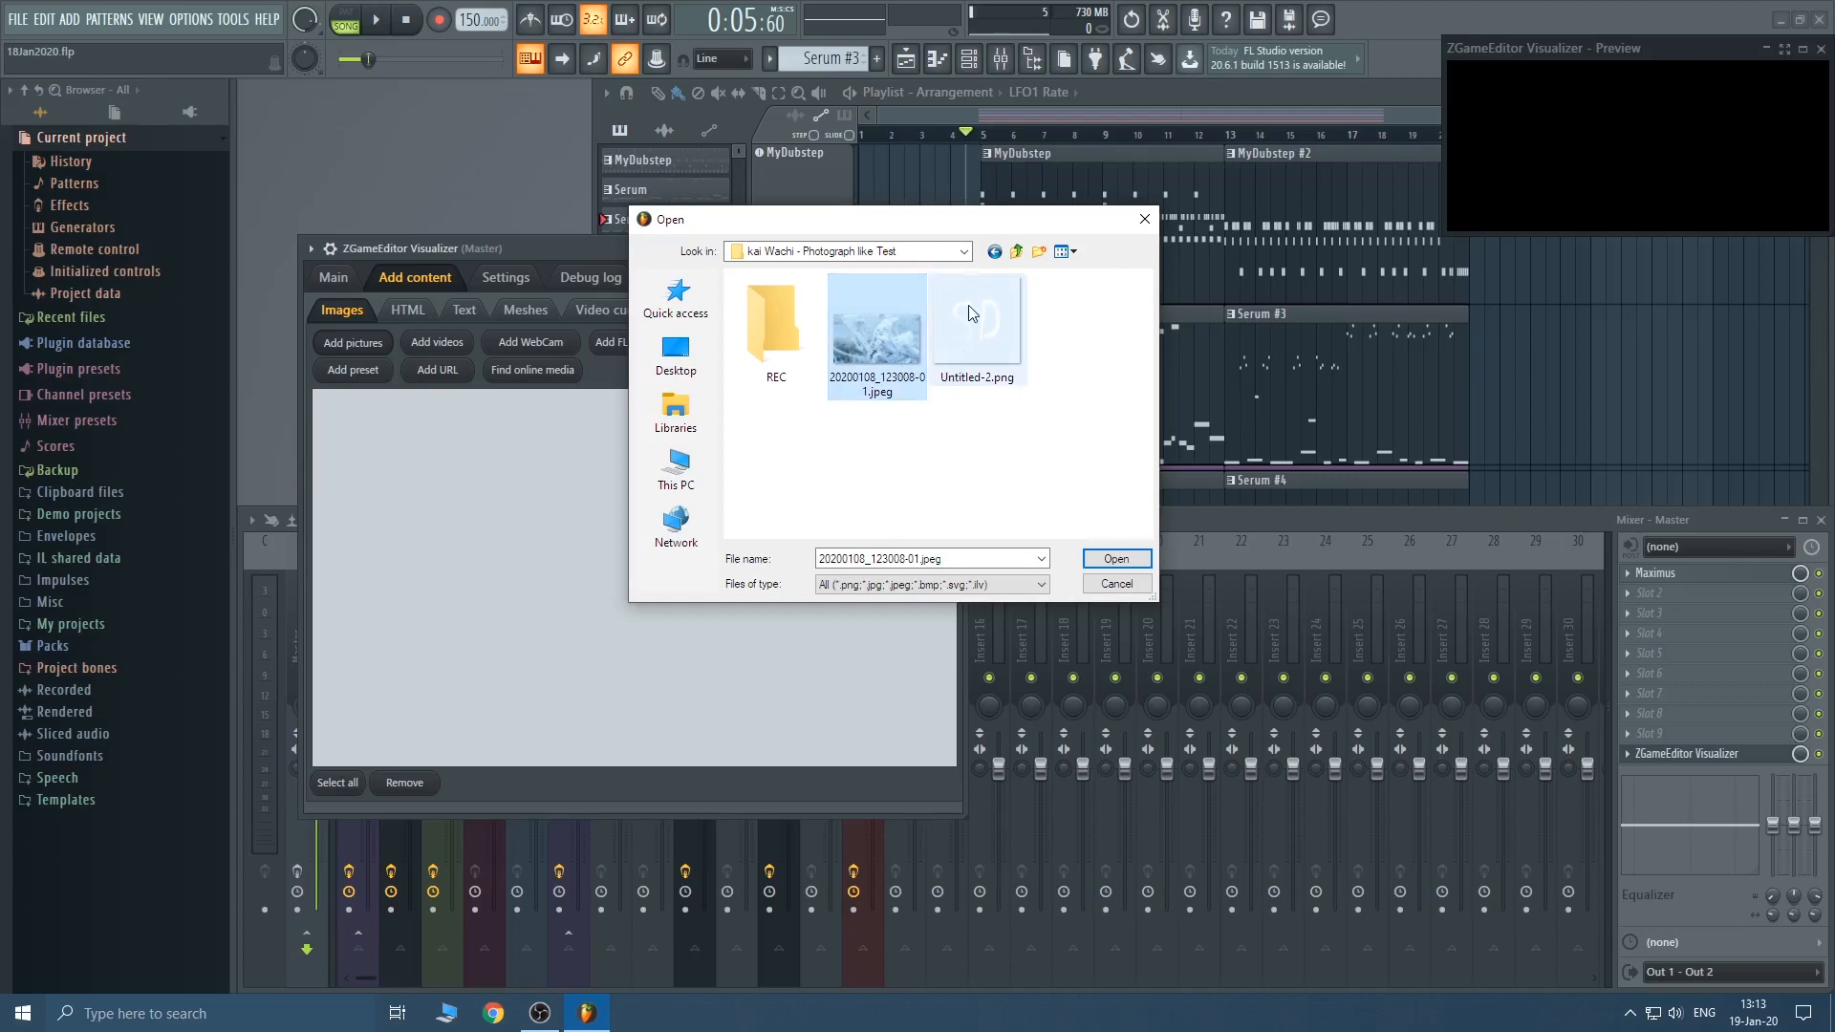
{"action": "left_click", "coordinate": [975, 321]}
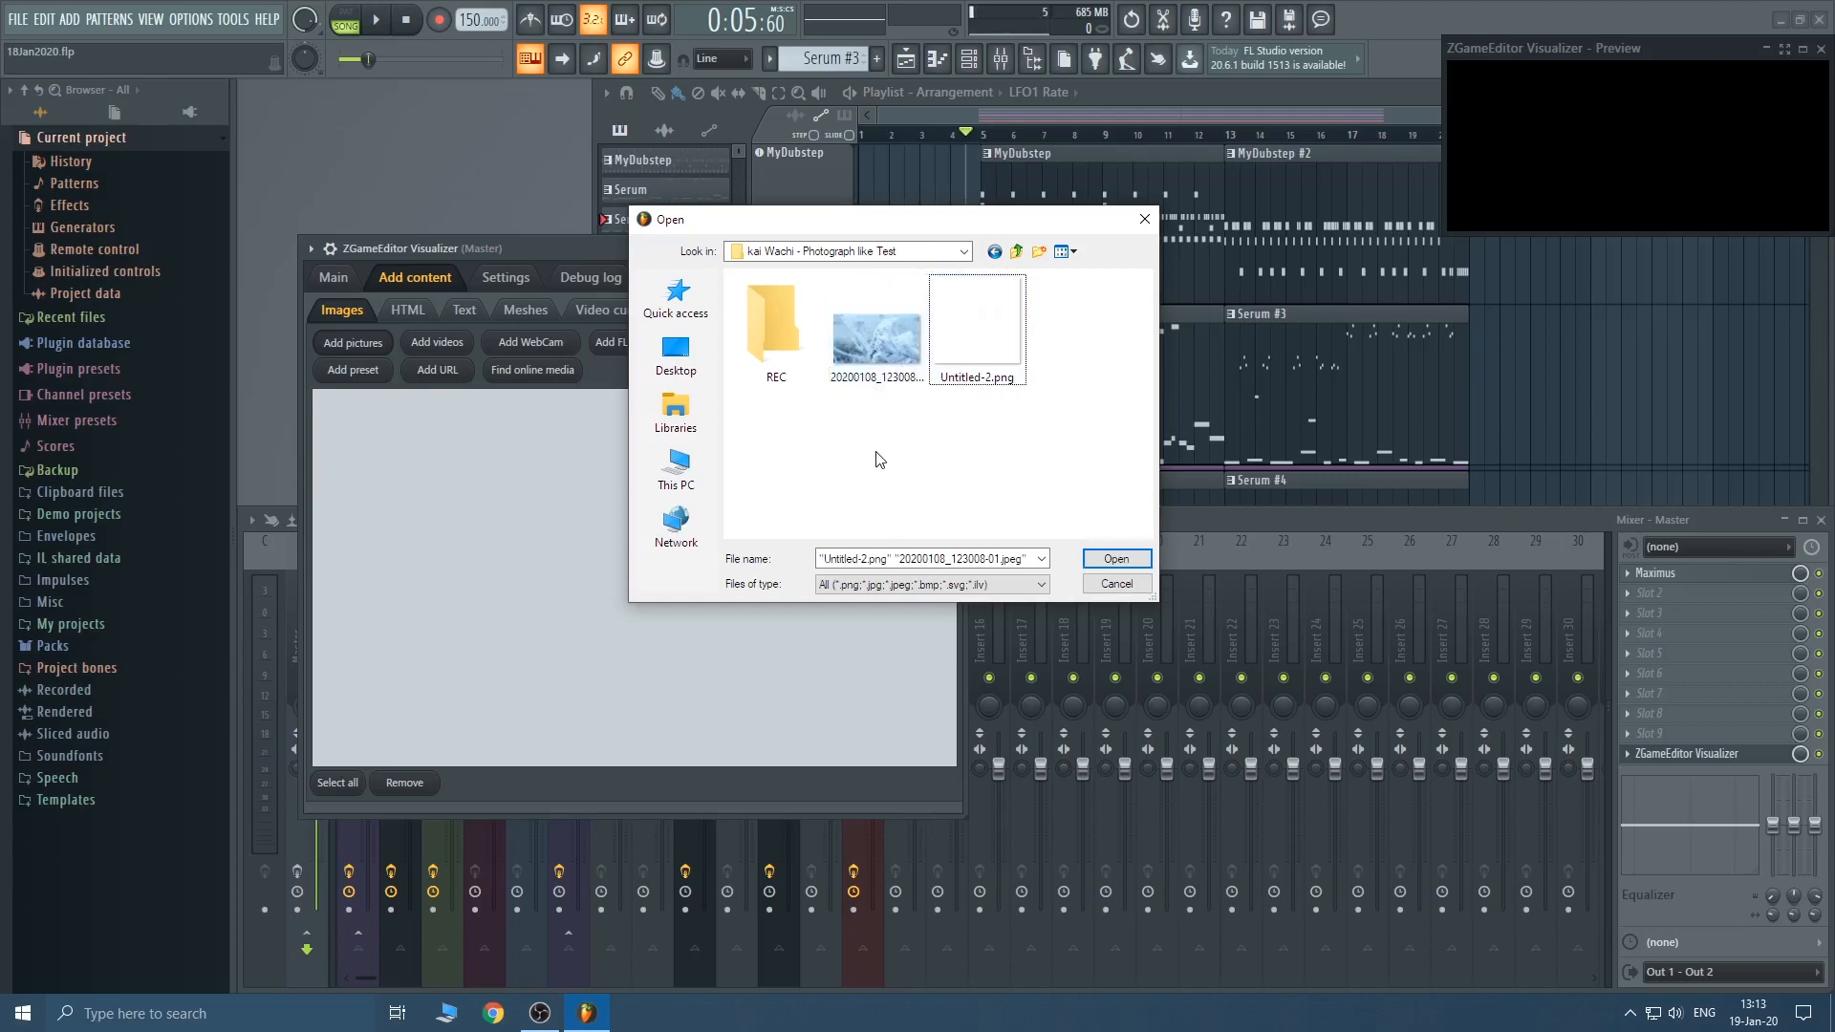
{"action": "mouse_move", "coordinate": [875, 327]}
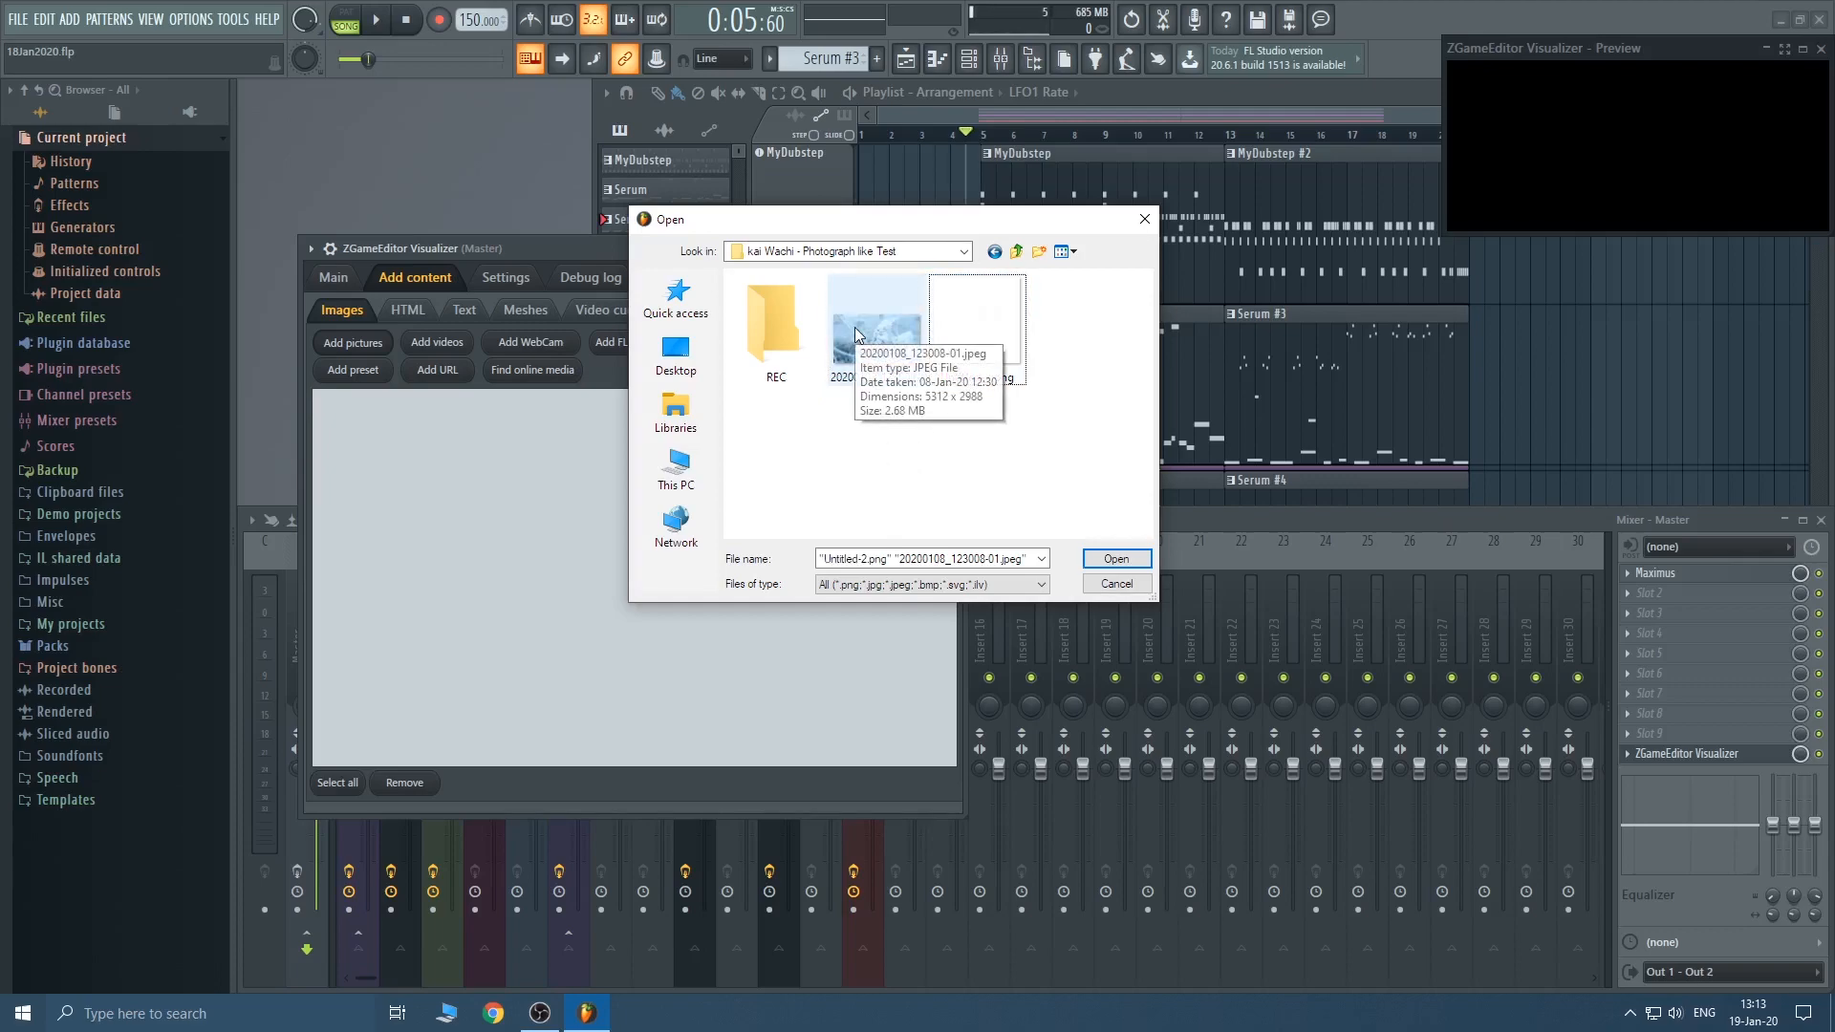
{"action": "left_click", "coordinate": [977, 315]}
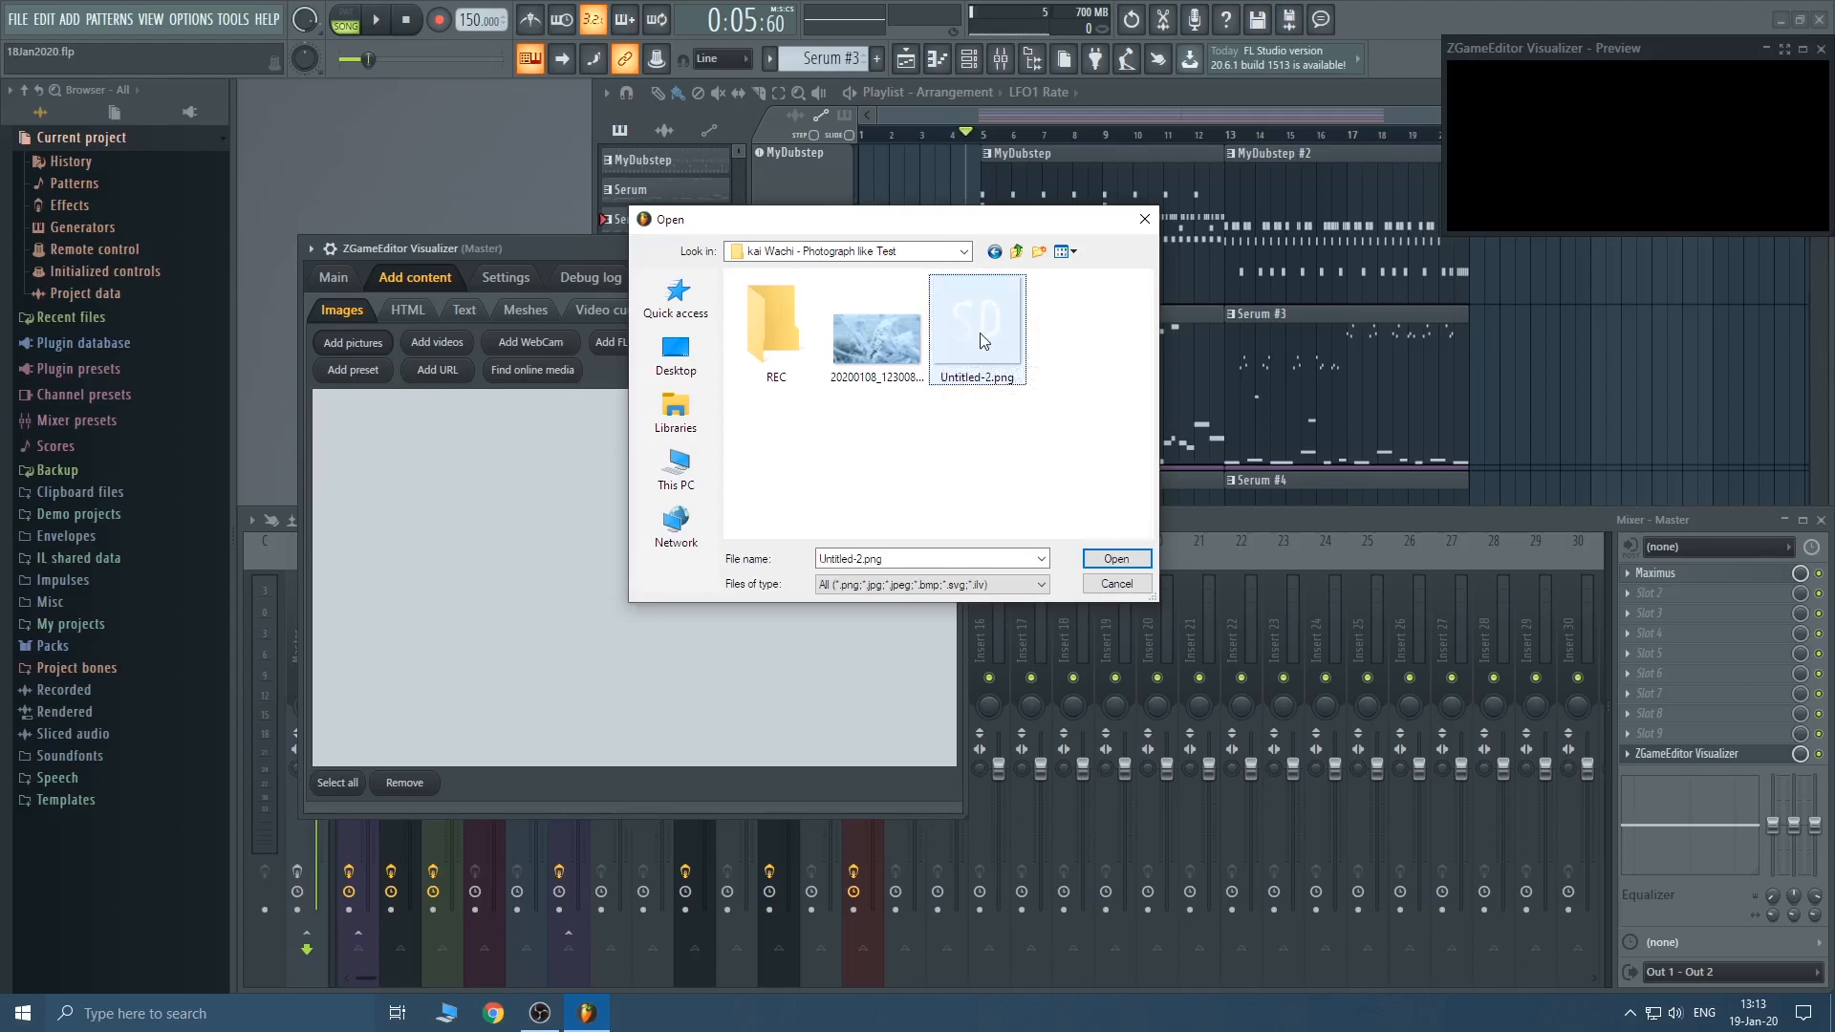
{"action": "left_click", "coordinate": [876, 327]}
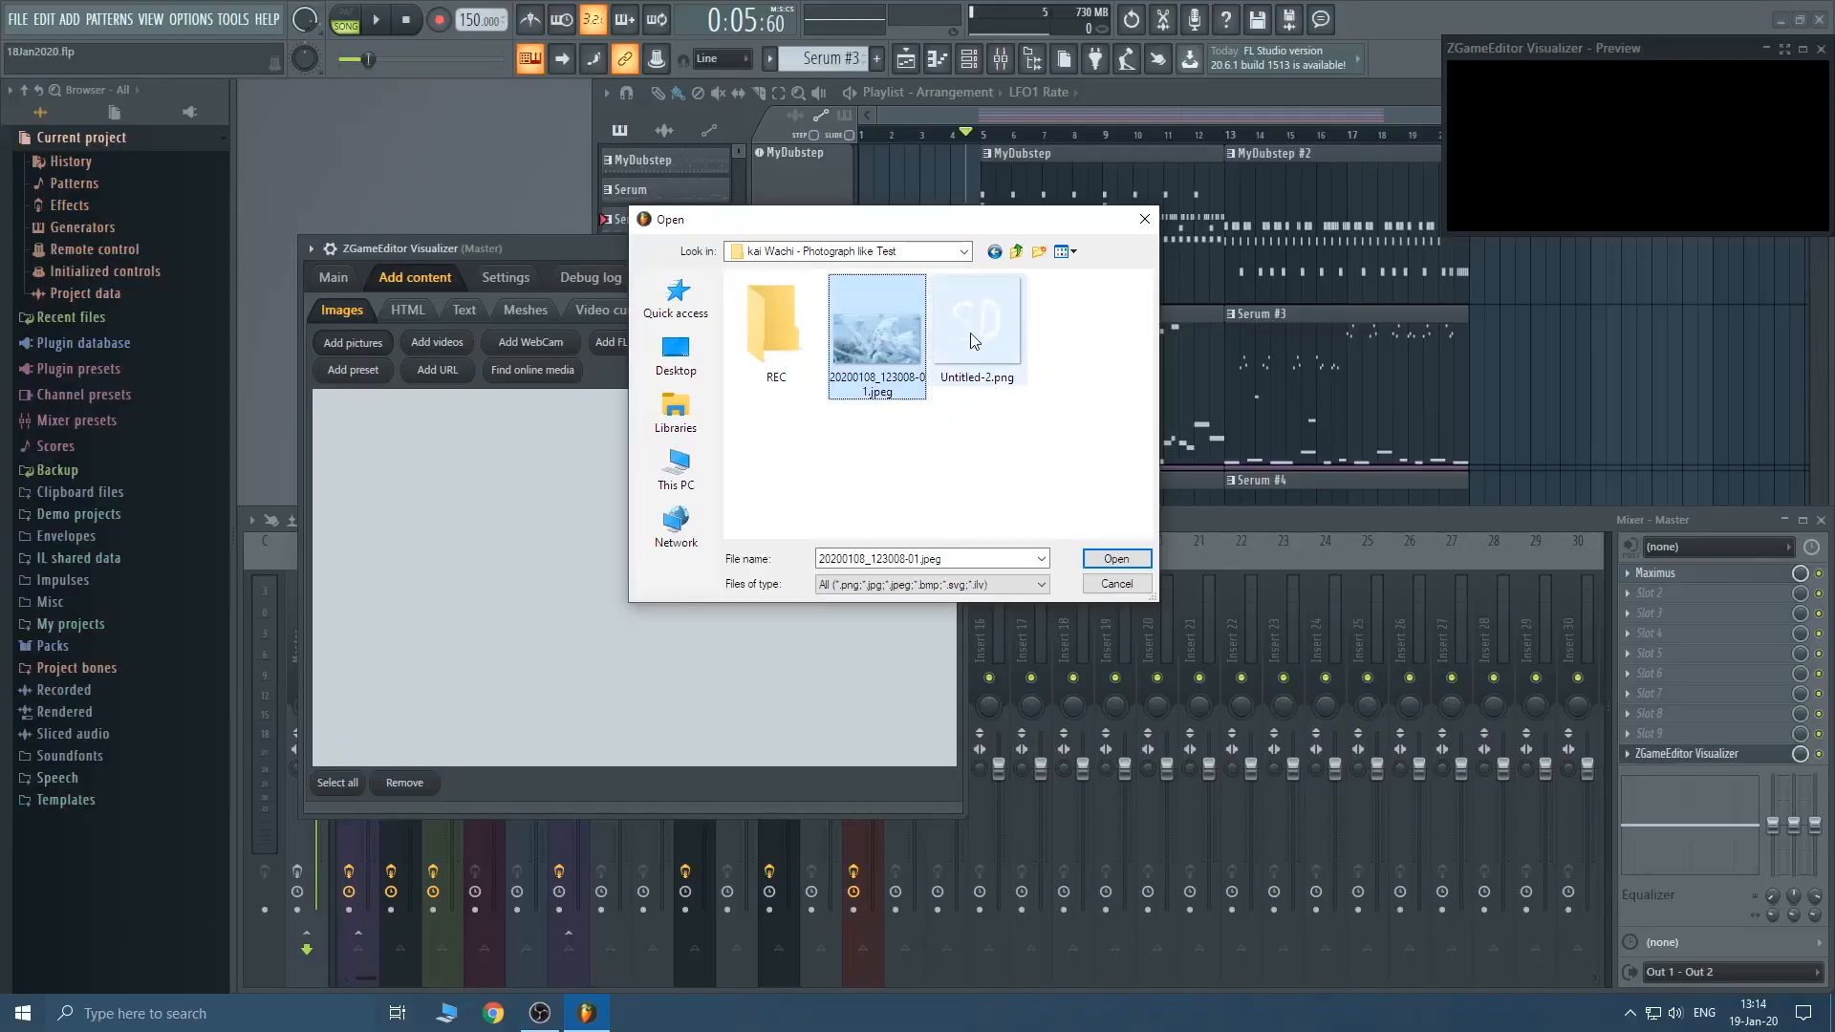
{"action": "mouse_move", "coordinate": [977, 316]}
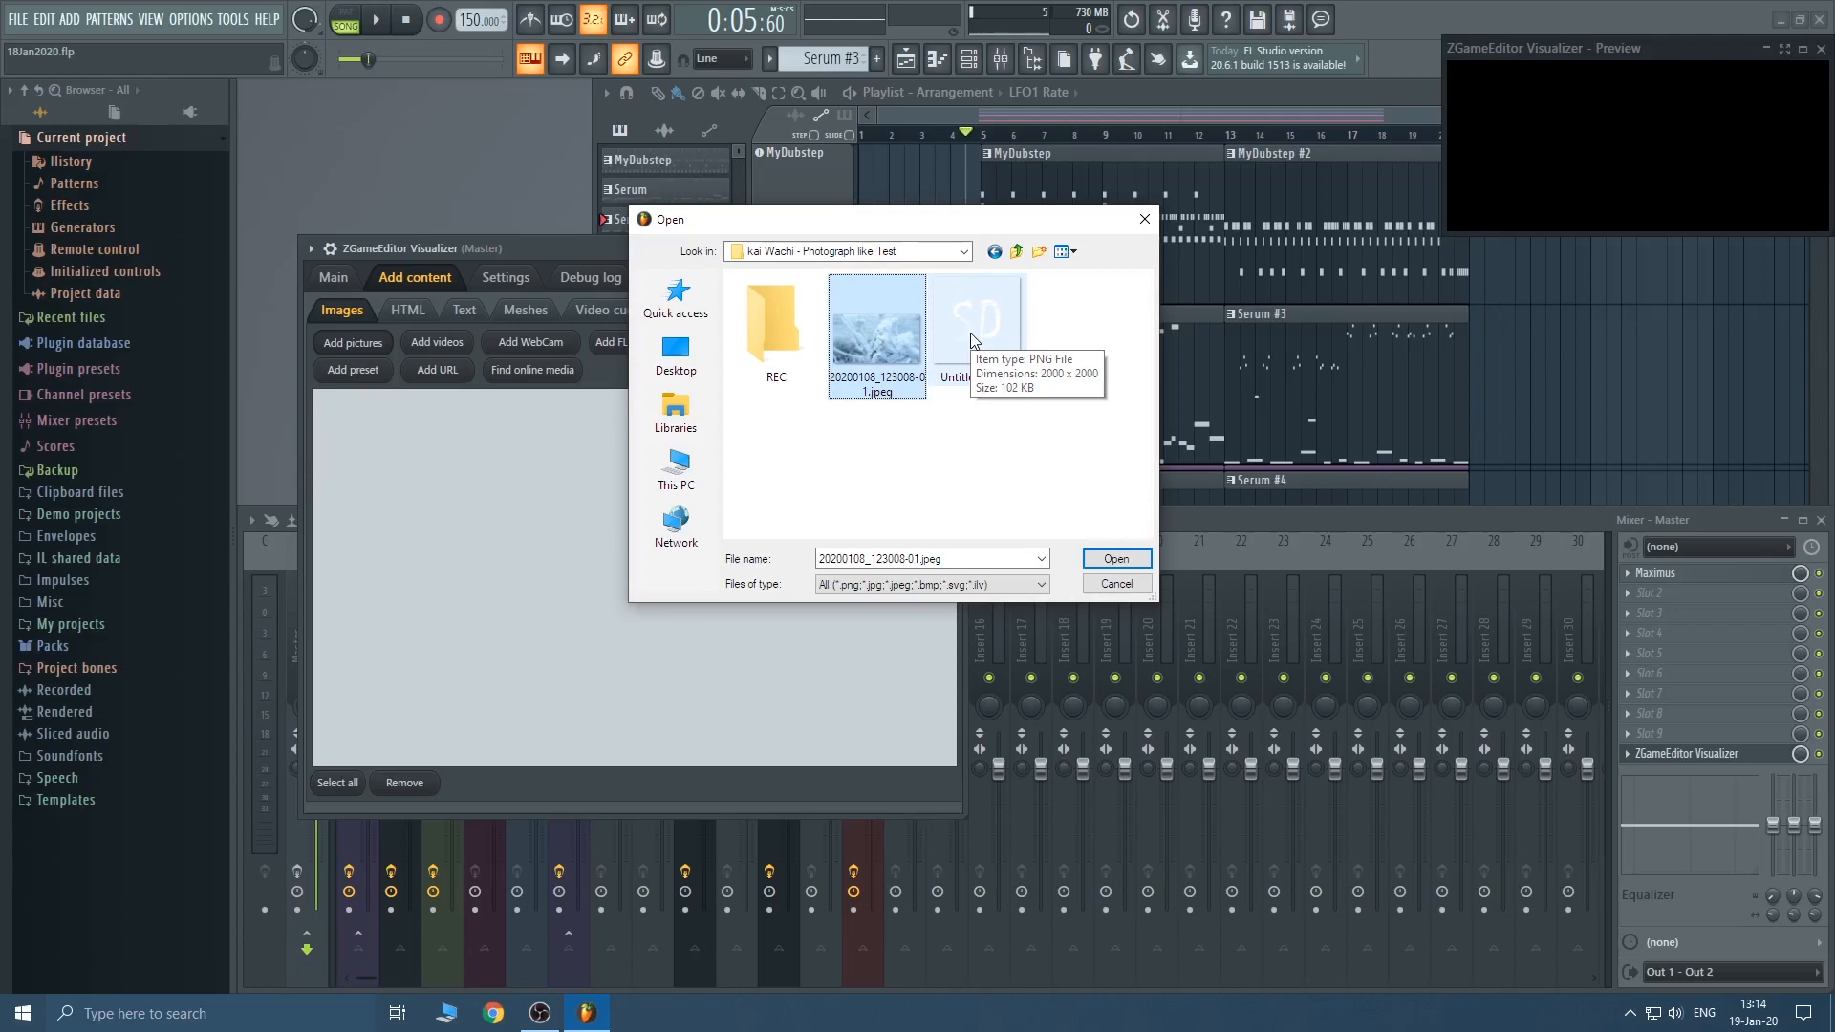
{"action": "left_click", "coordinate": [977, 325]}
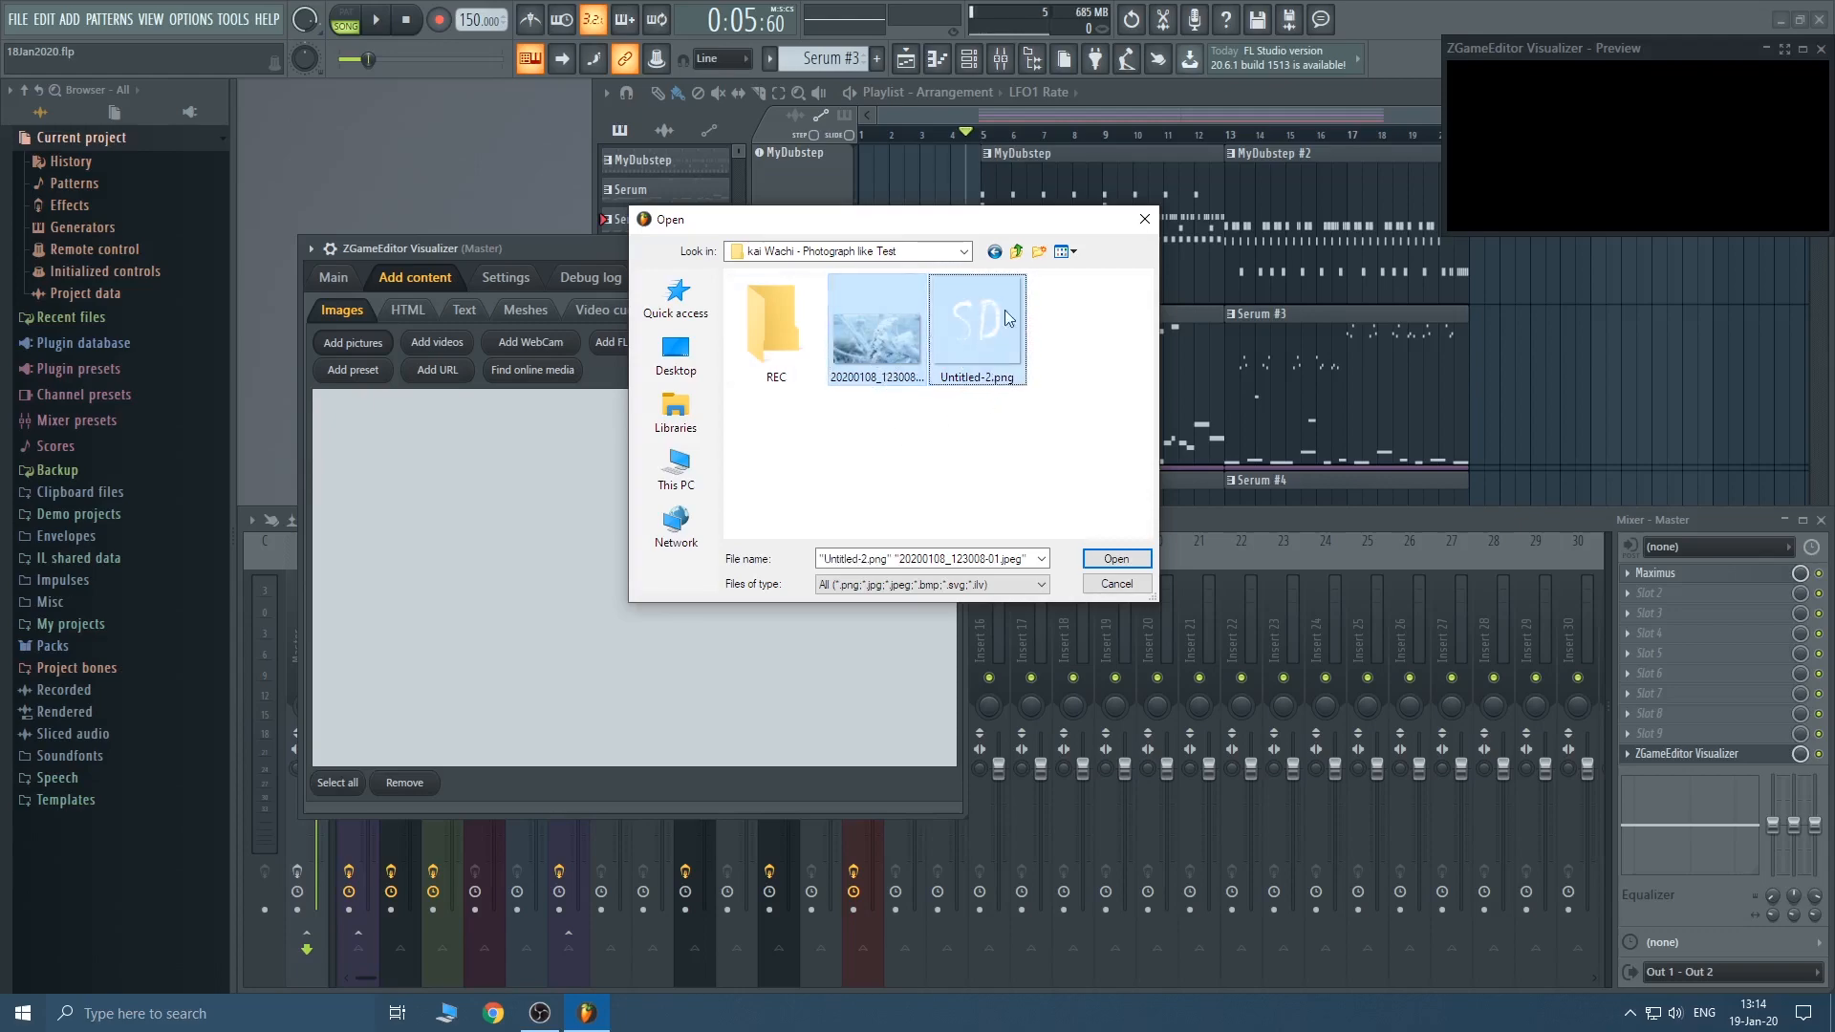
{"action": "left_click", "coordinate": [1112, 558]}
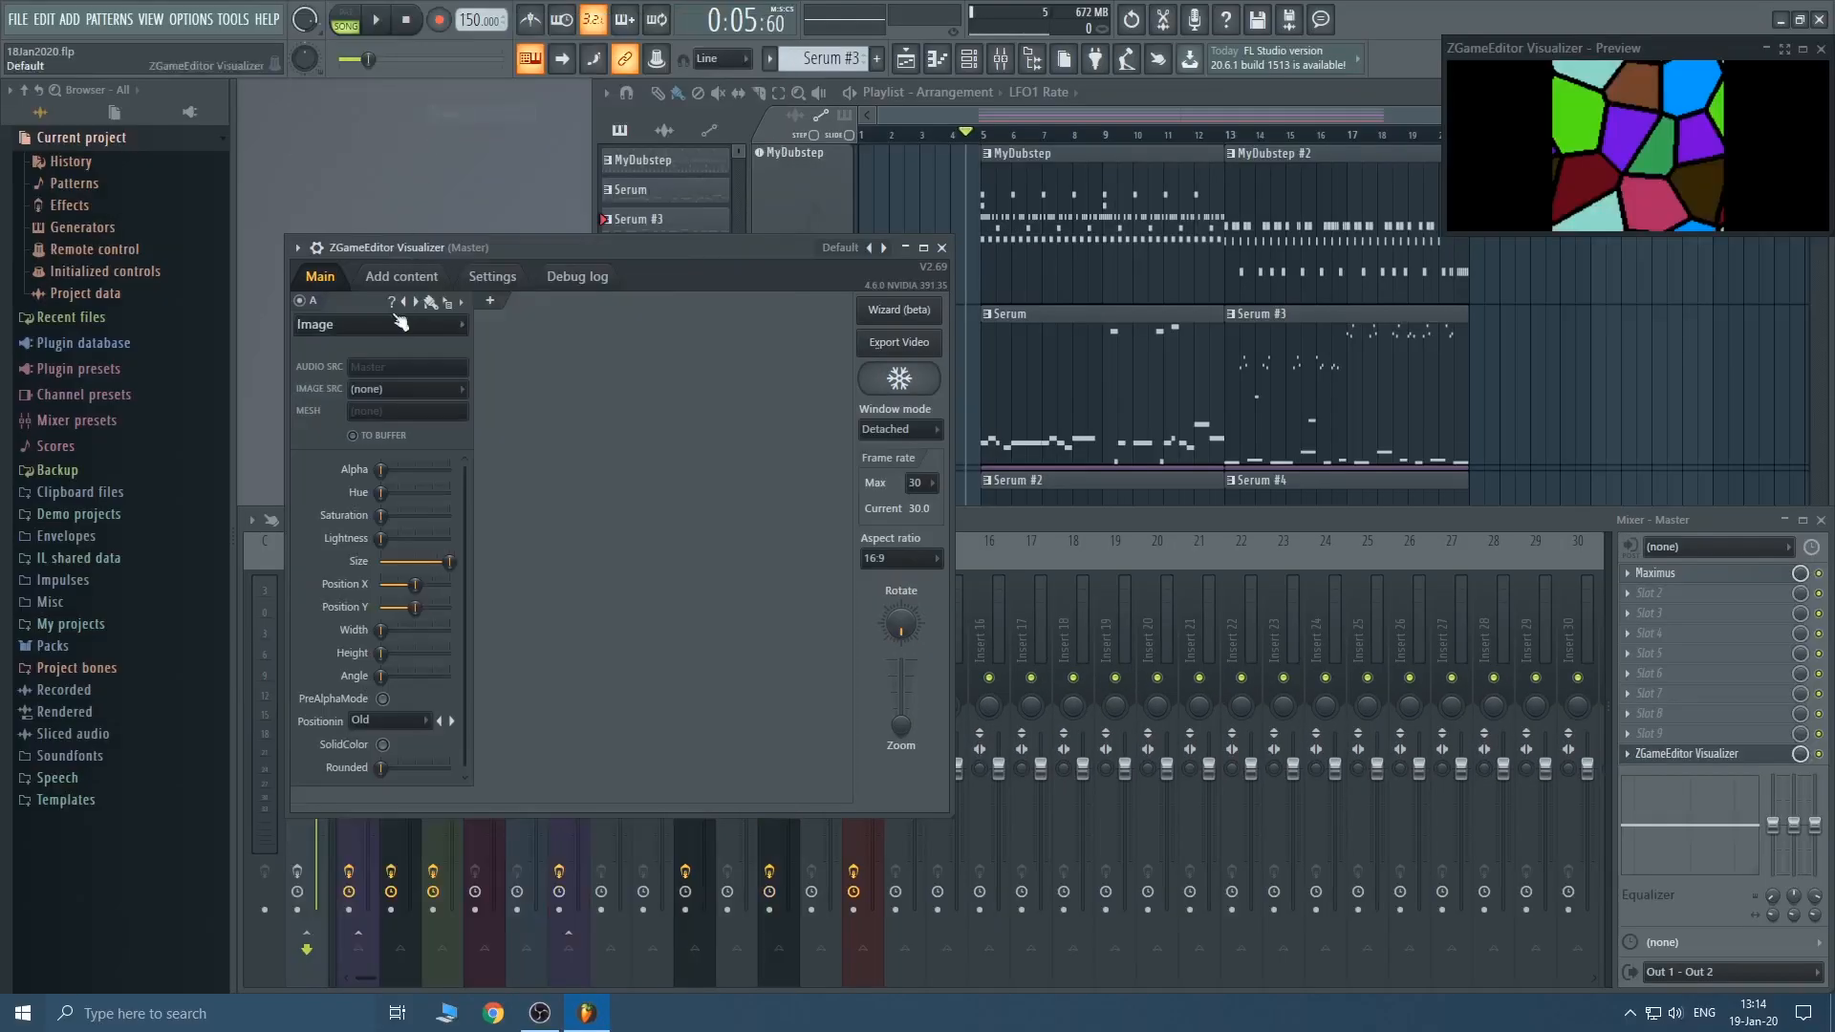
Add layer B, with the frost JPEG as layer A's image source and Untitled-2.png as layer B's.
{"action": "left_click", "coordinate": [490, 300]}
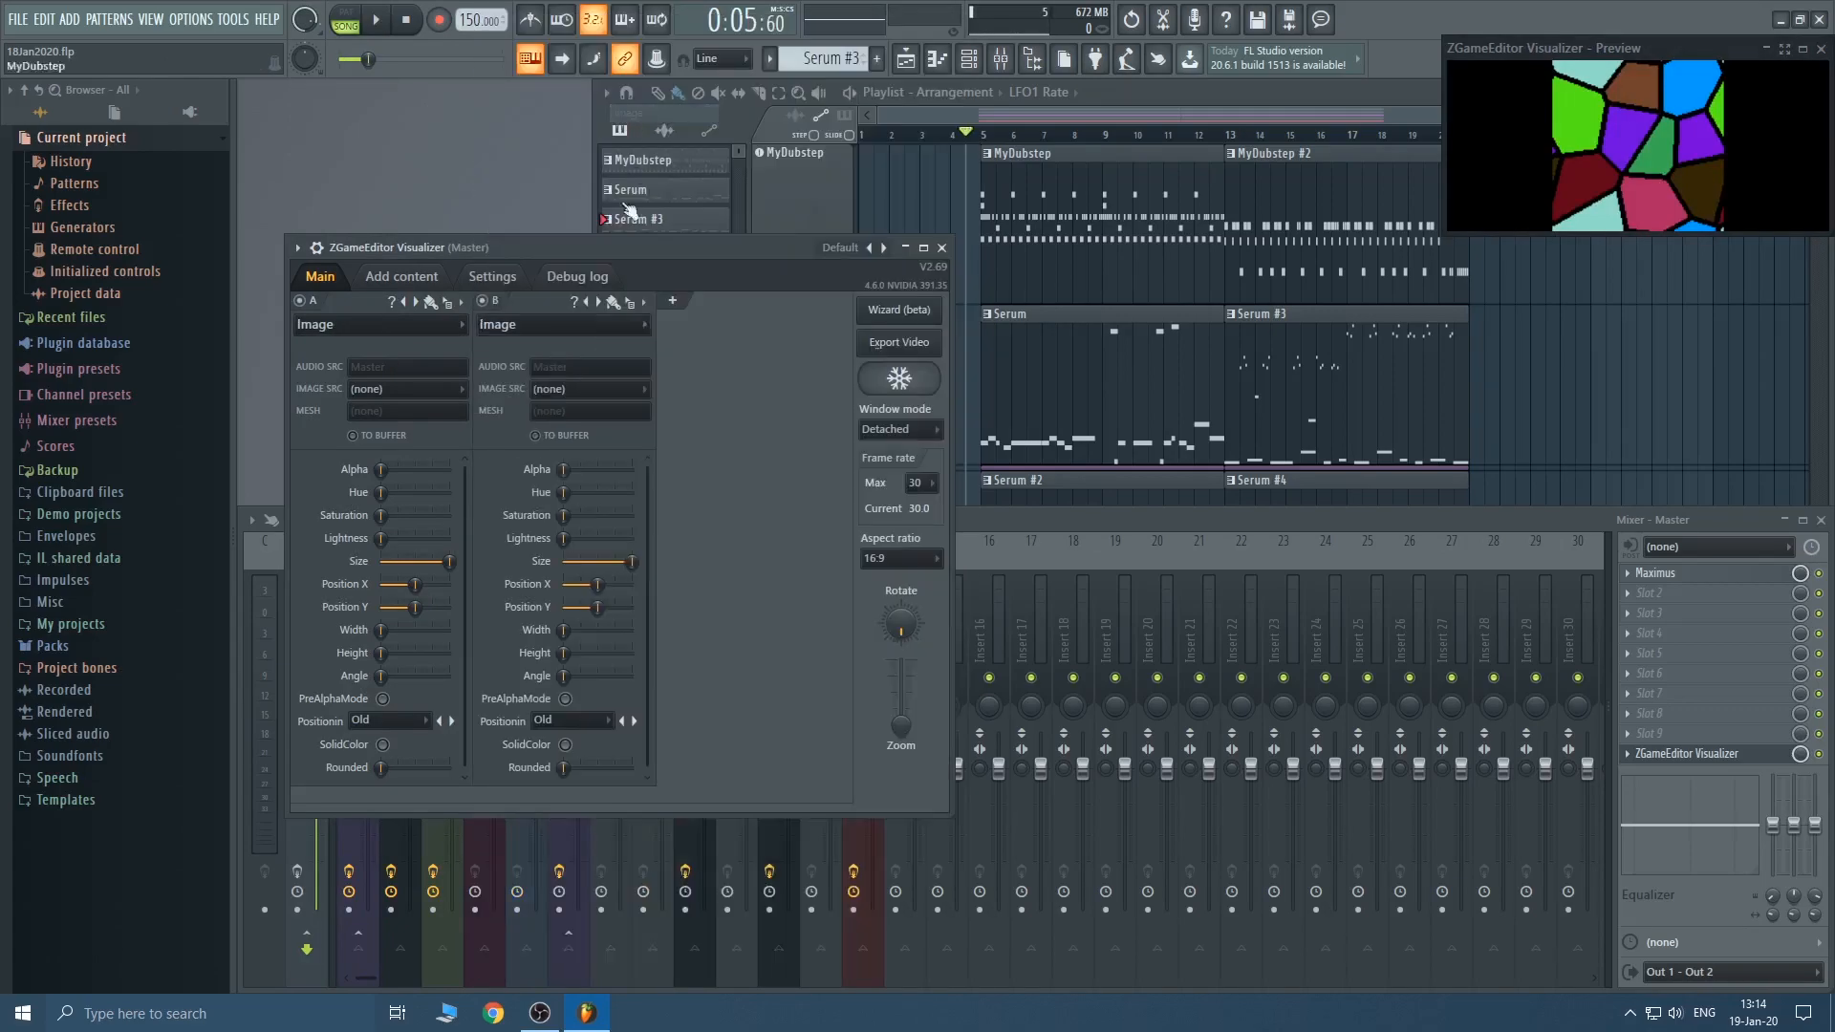
{"action": "left_click", "coordinate": [463, 388]}
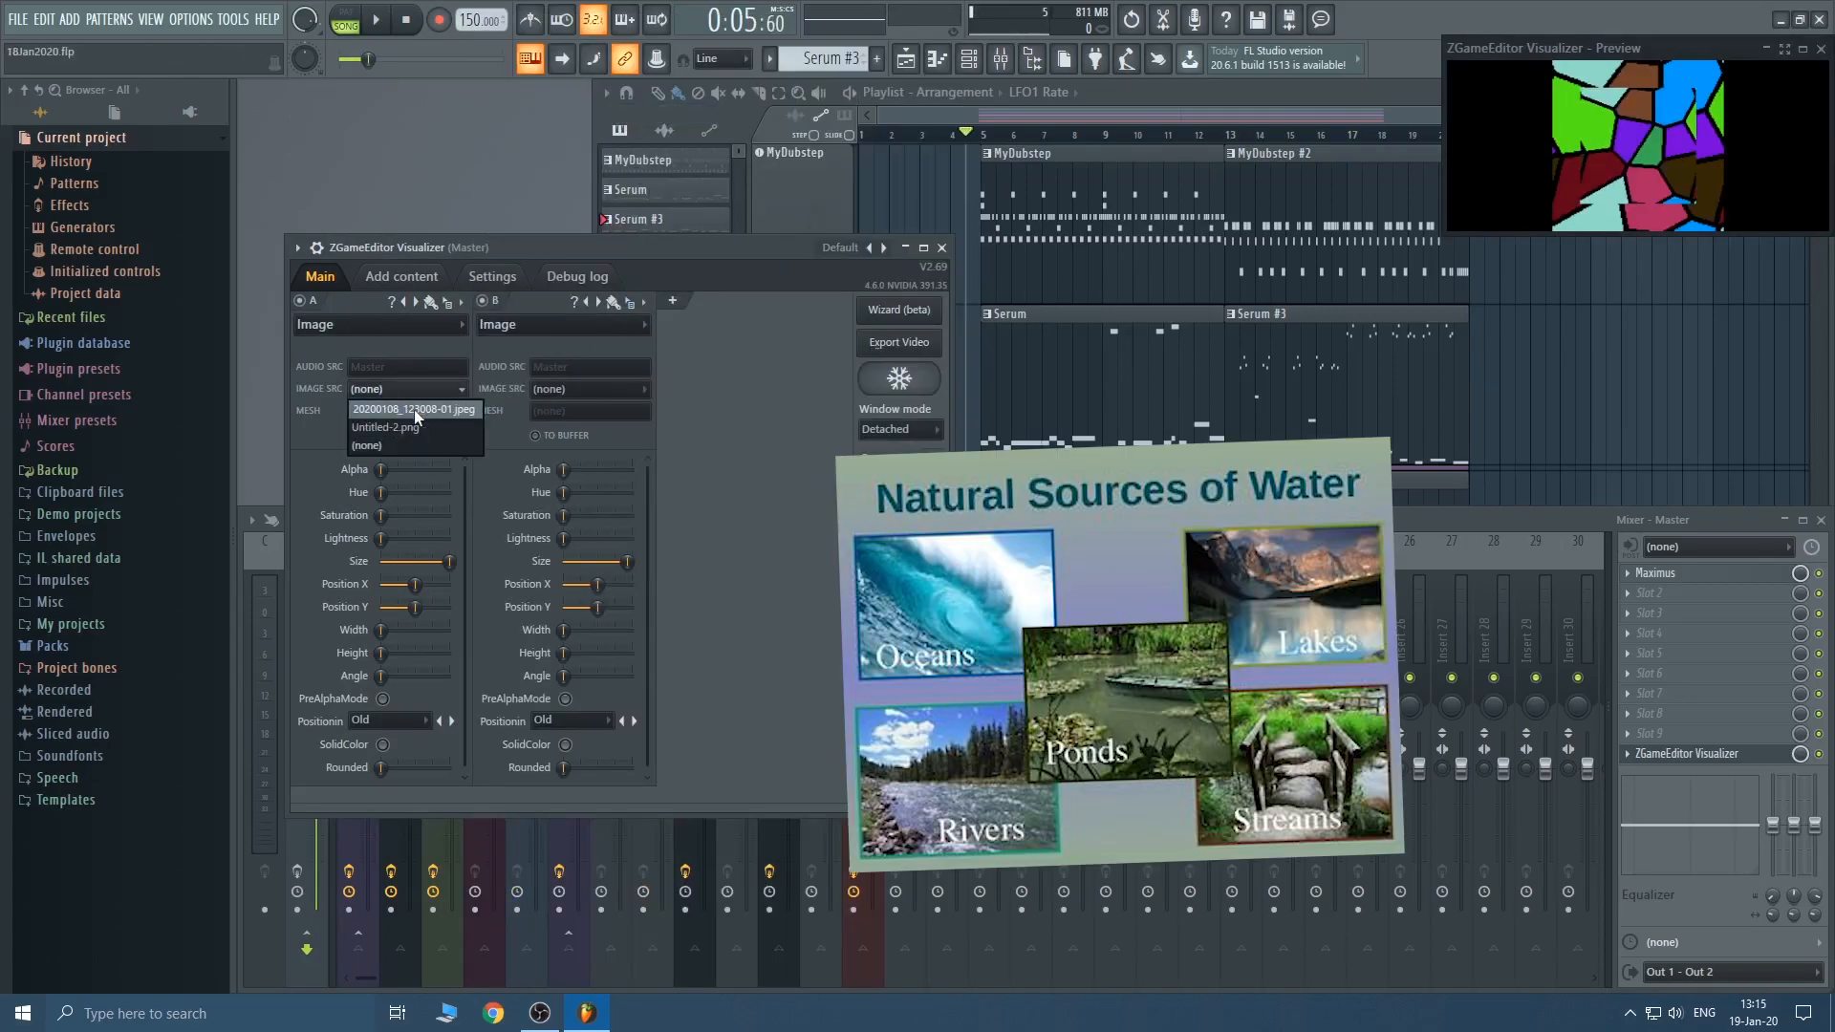
{"action": "left_click", "coordinate": [413, 409]}
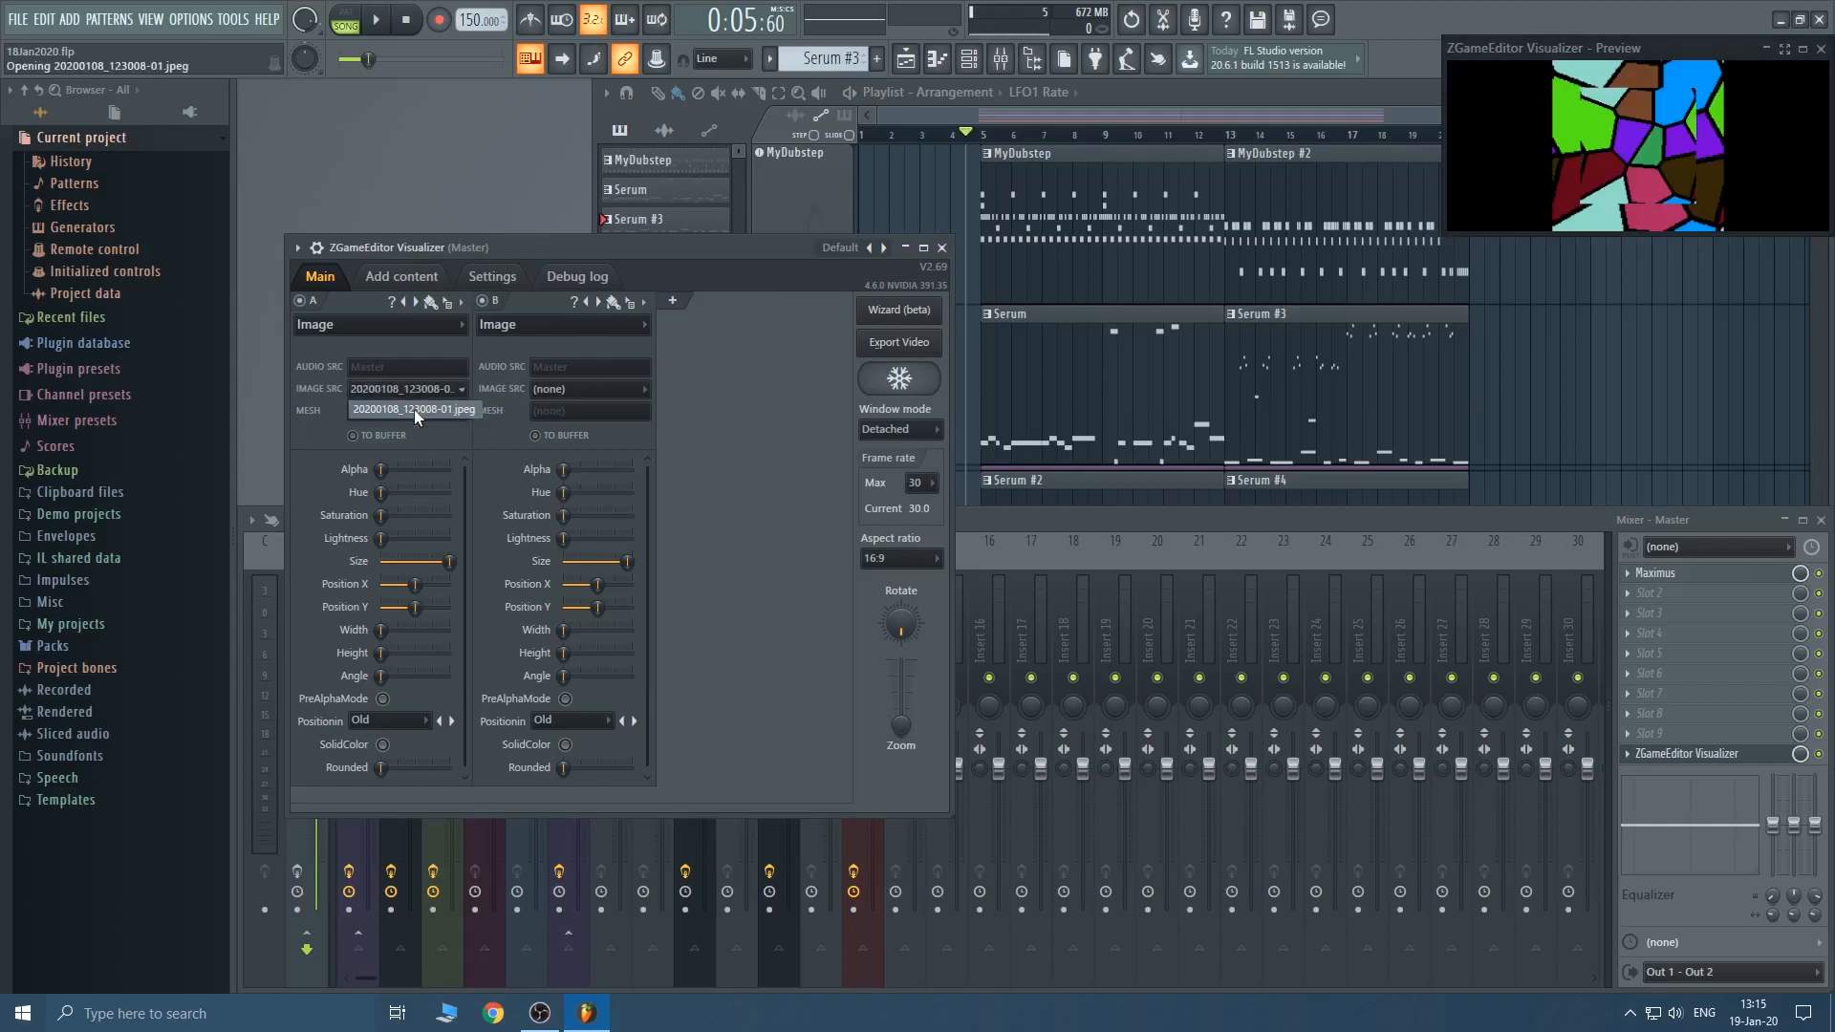
{"action": "left_click", "coordinate": [413, 409]}
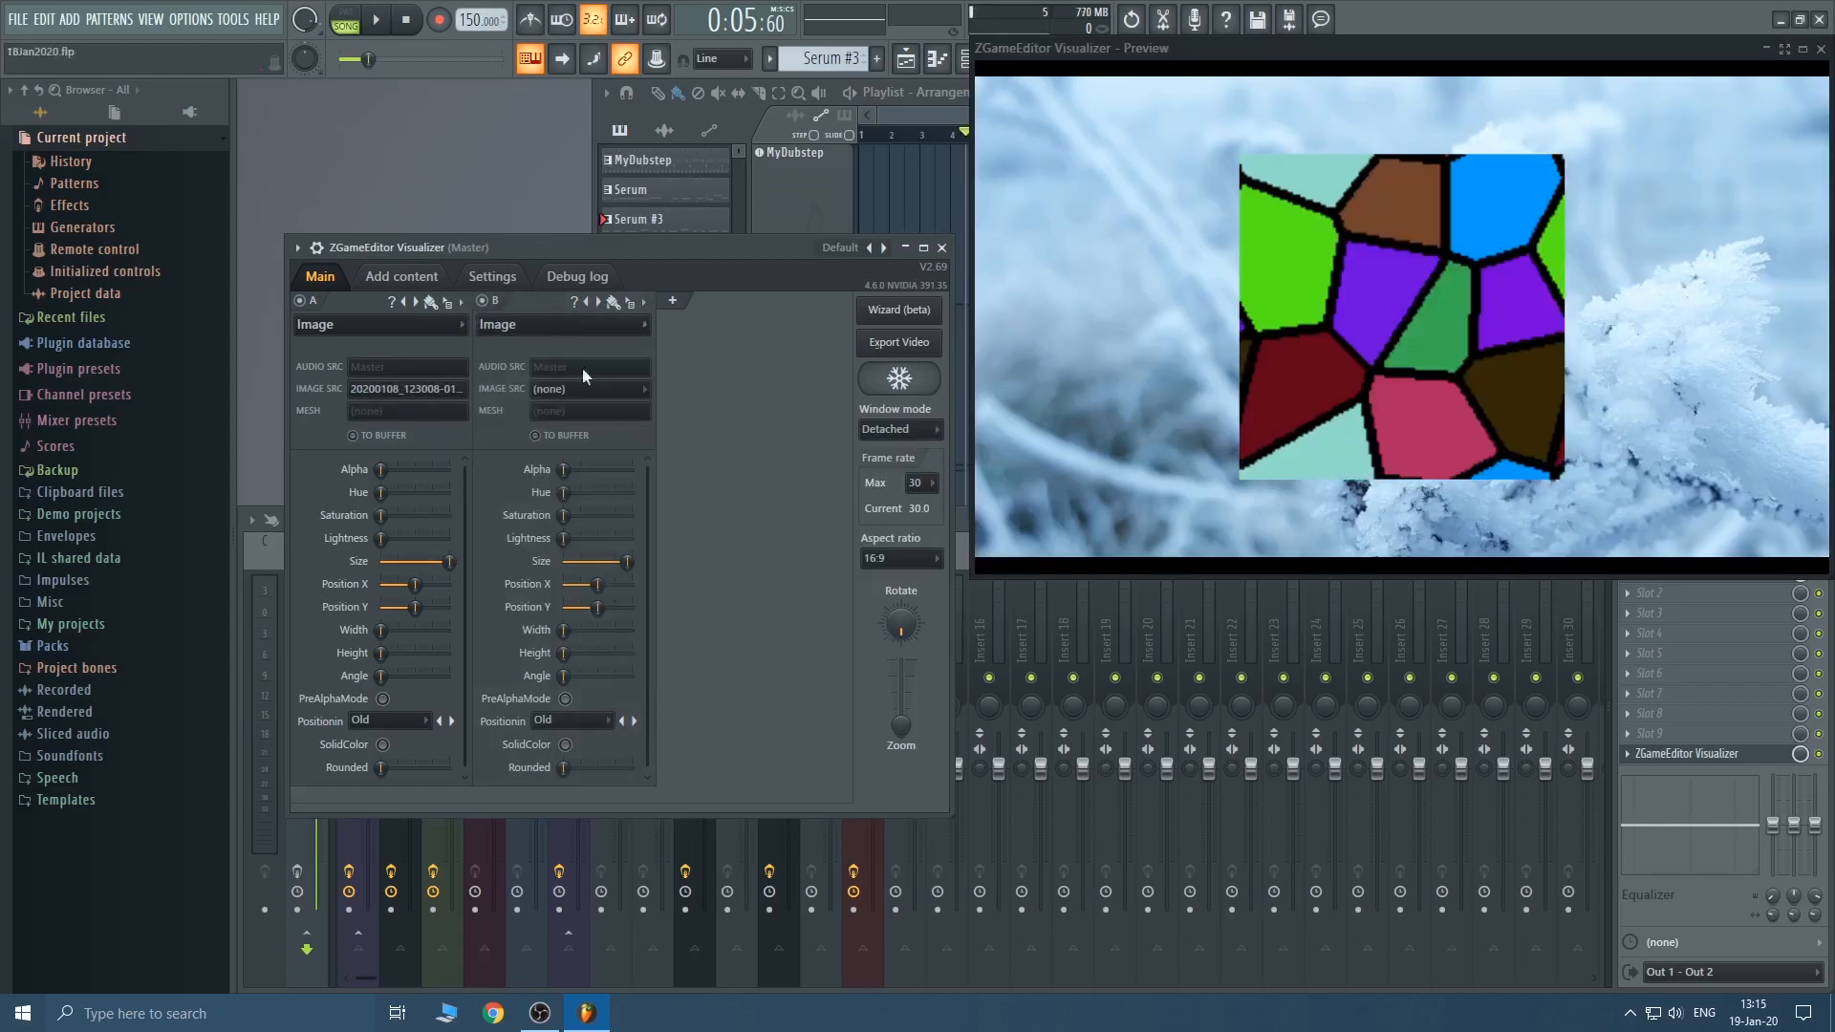
{"action": "left_click", "coordinate": [590, 388]}
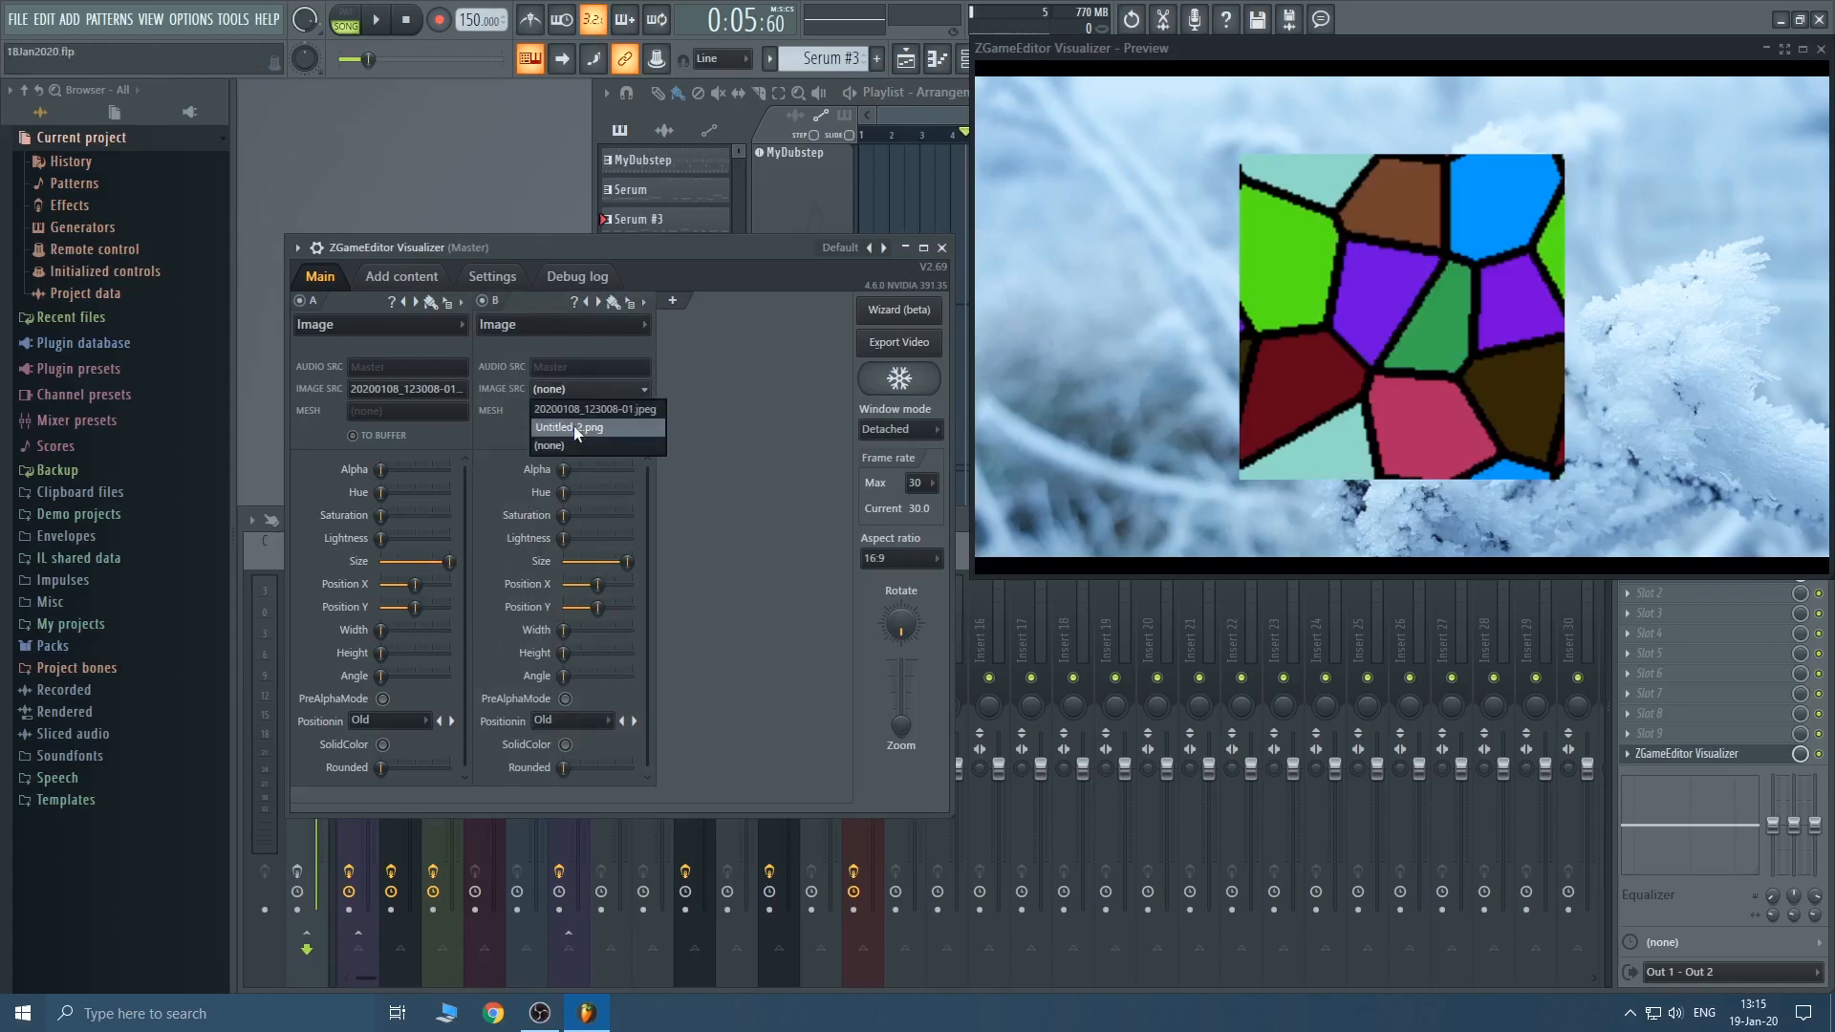
{"action": "left_click", "coordinate": [566, 427]}
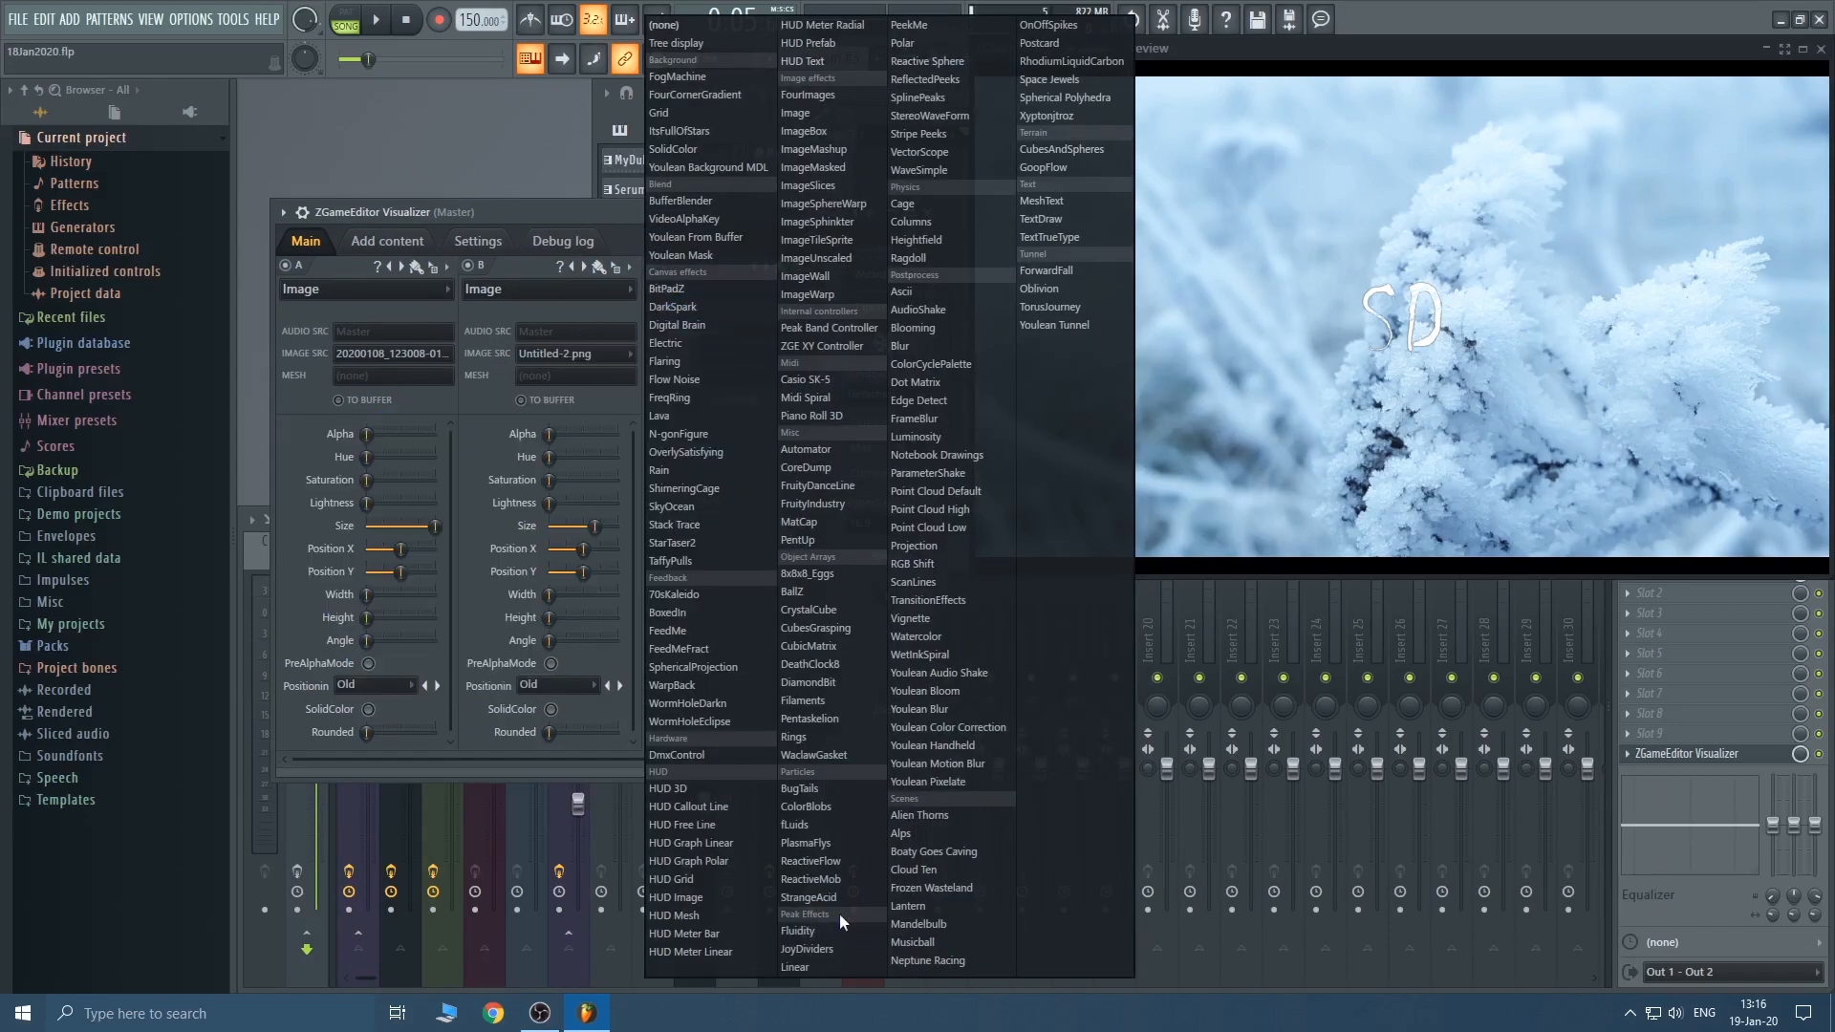
{"action": "mouse_move", "coordinate": [925, 44]}
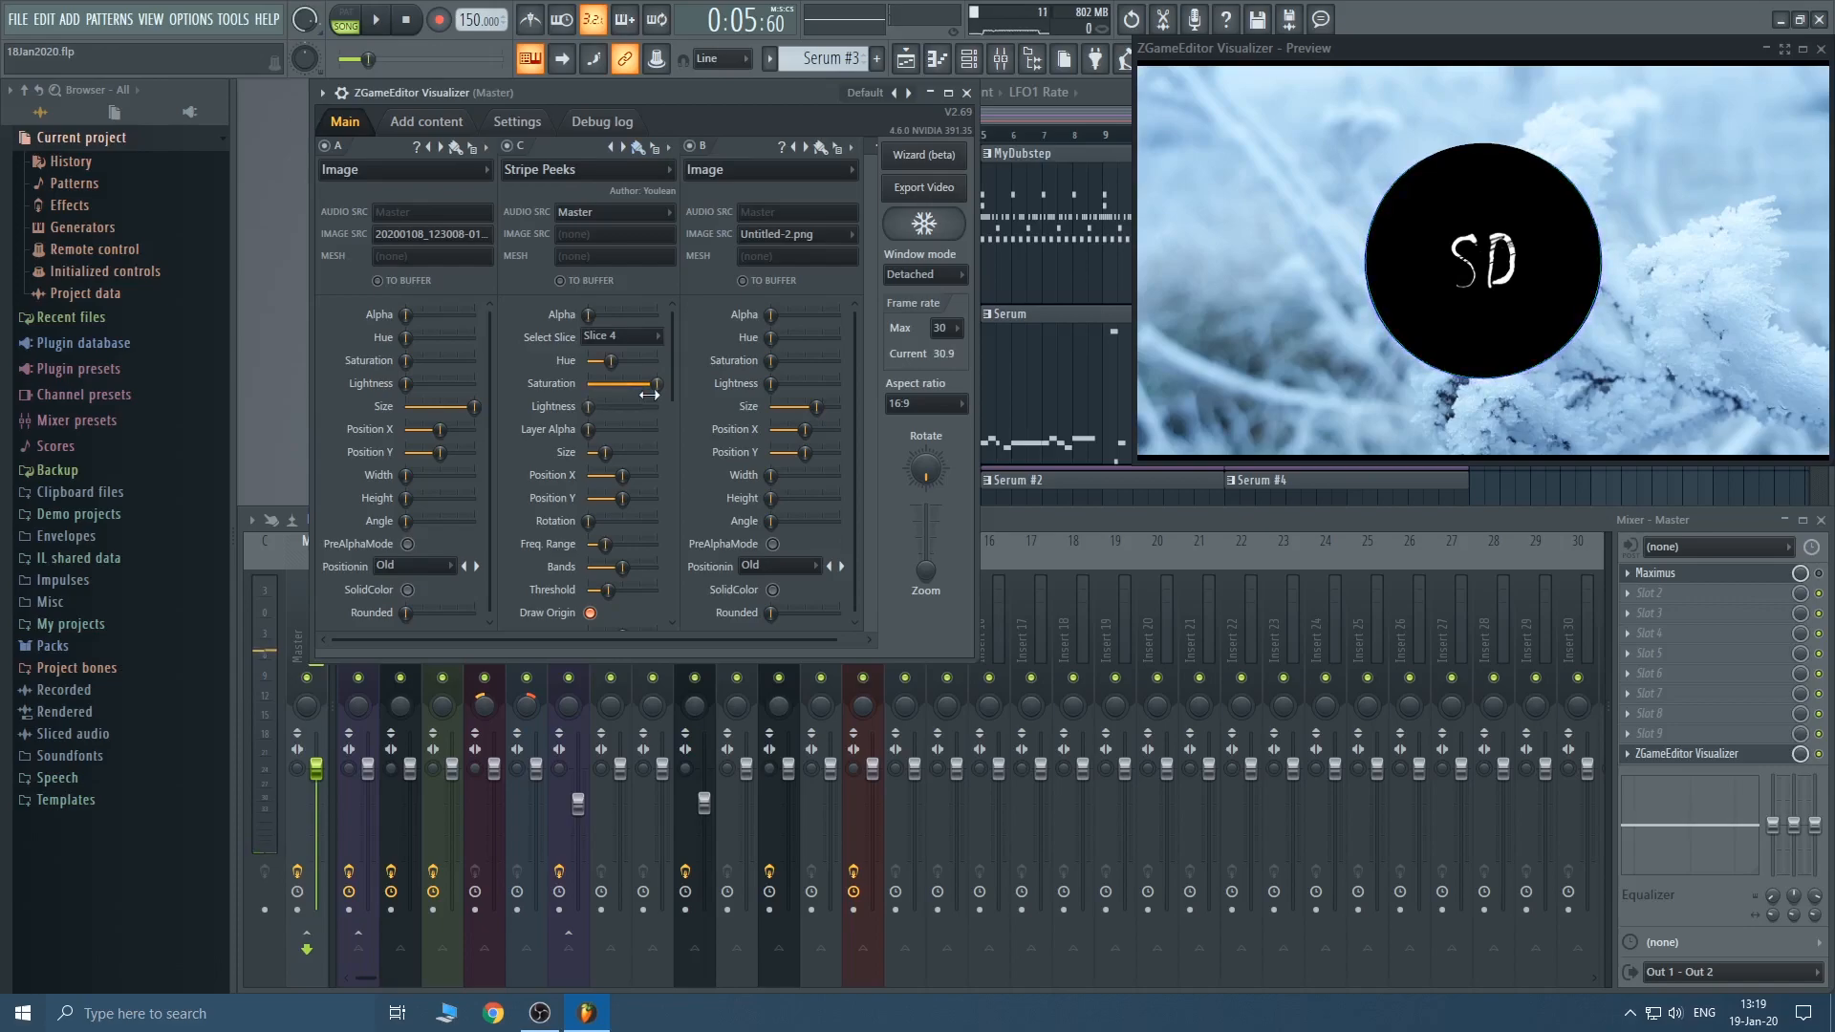
Boost the Stripe Peeks layer's saturation and adjust its lightness.
{"action": "left_click_drag", "start_coordinate": [655, 382], "coordinate": [597, 406]}
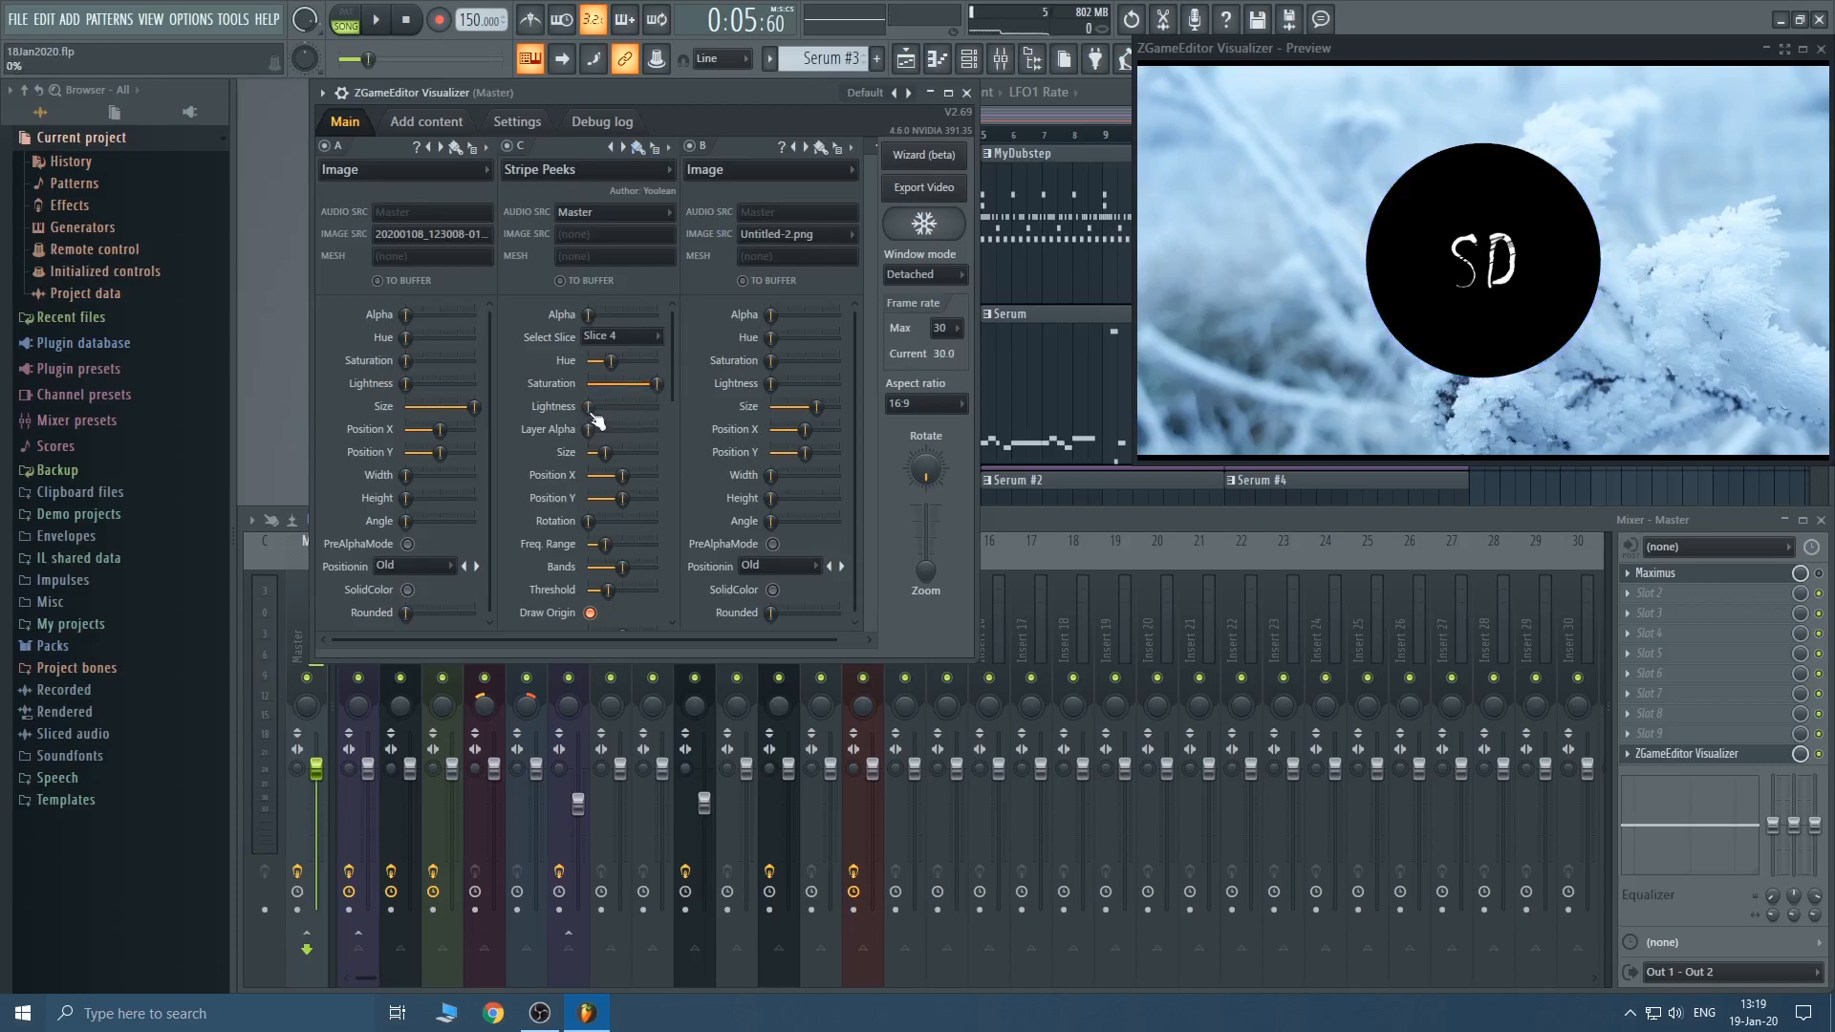
{"action": "left_click_drag", "start_coordinate": [632, 385], "coordinate": [655, 384]}
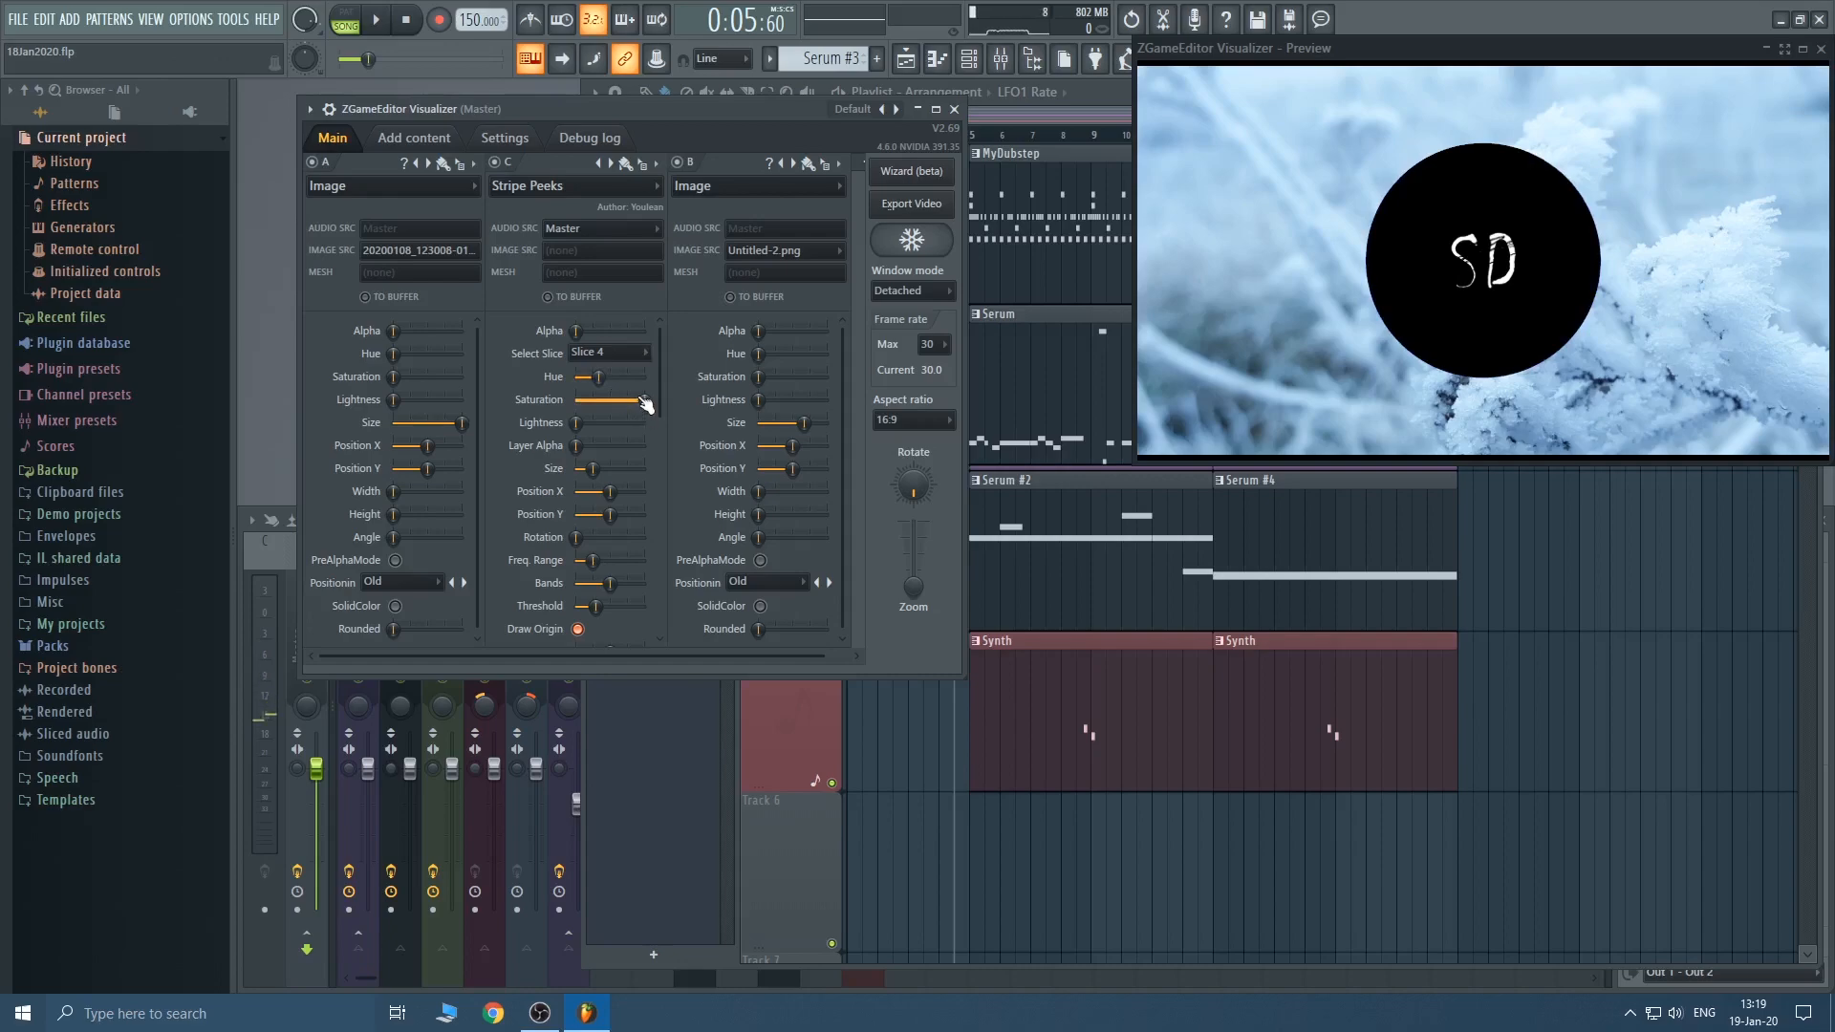
{"action": "left_click_drag", "start_coordinate": [591, 399], "coordinate": [644, 399]}
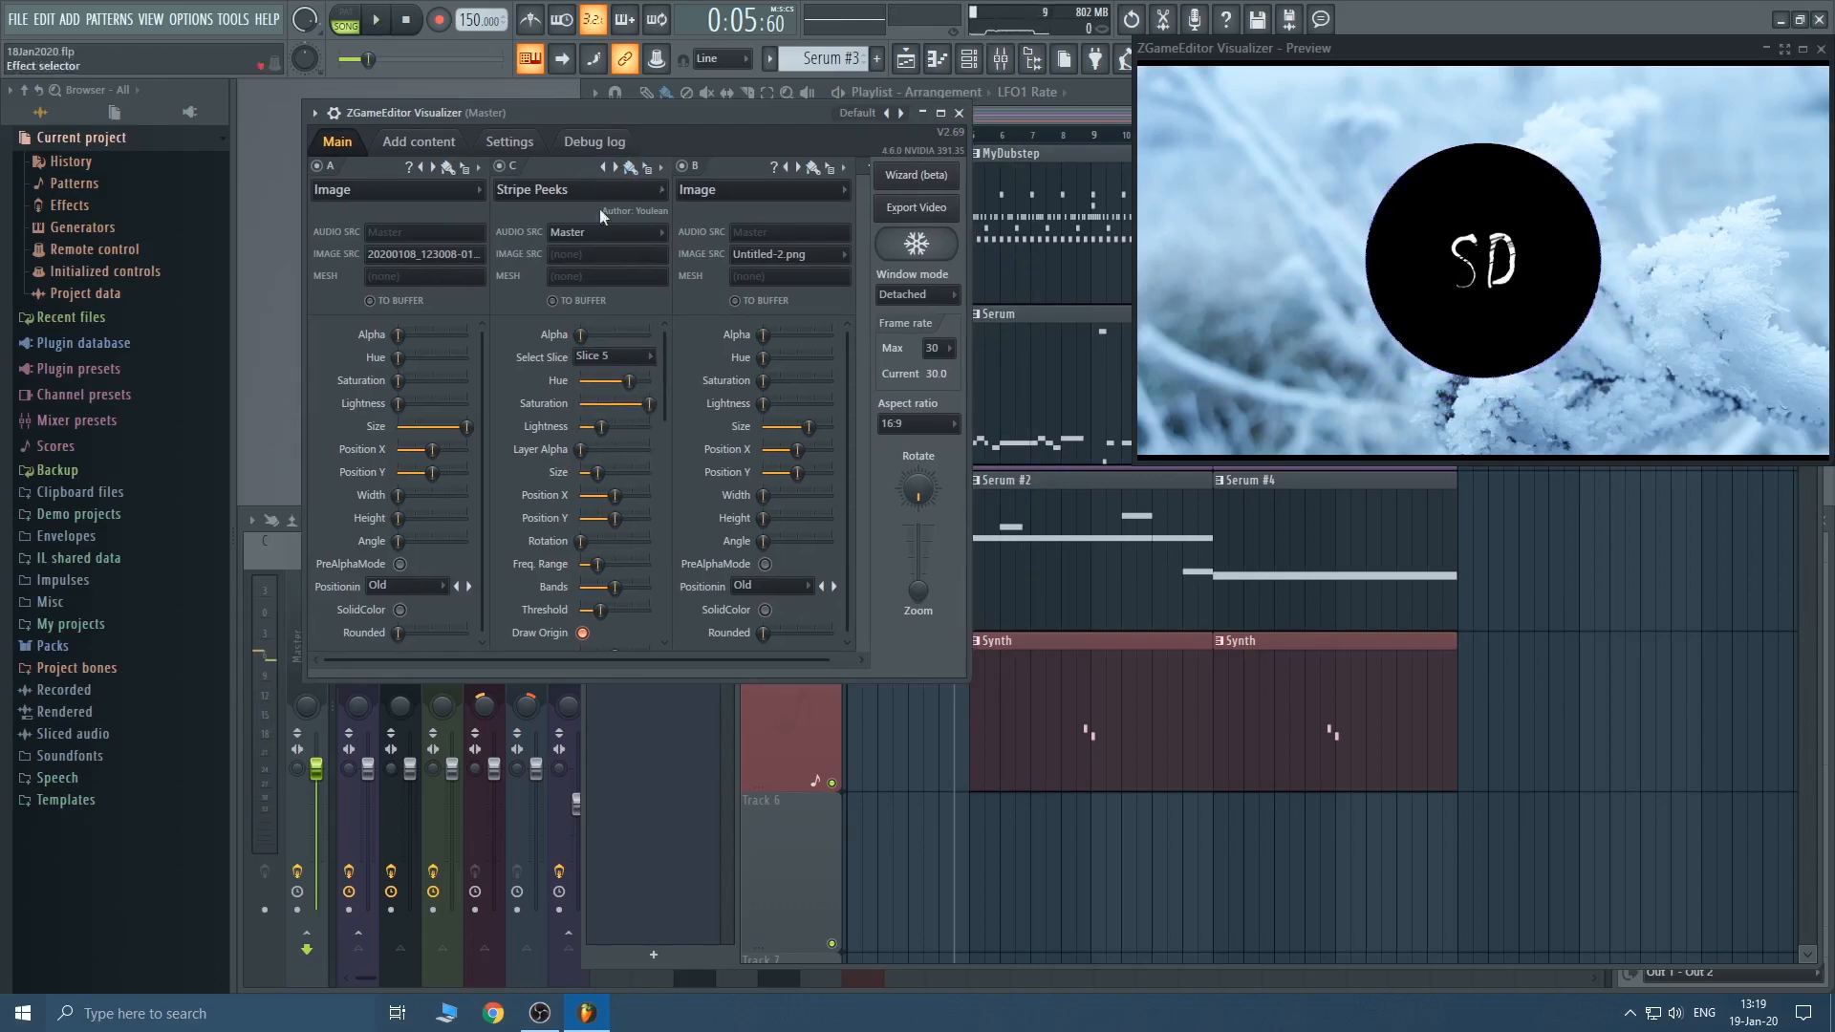
{"action": "mouse_move", "coordinate": [608, 248]}
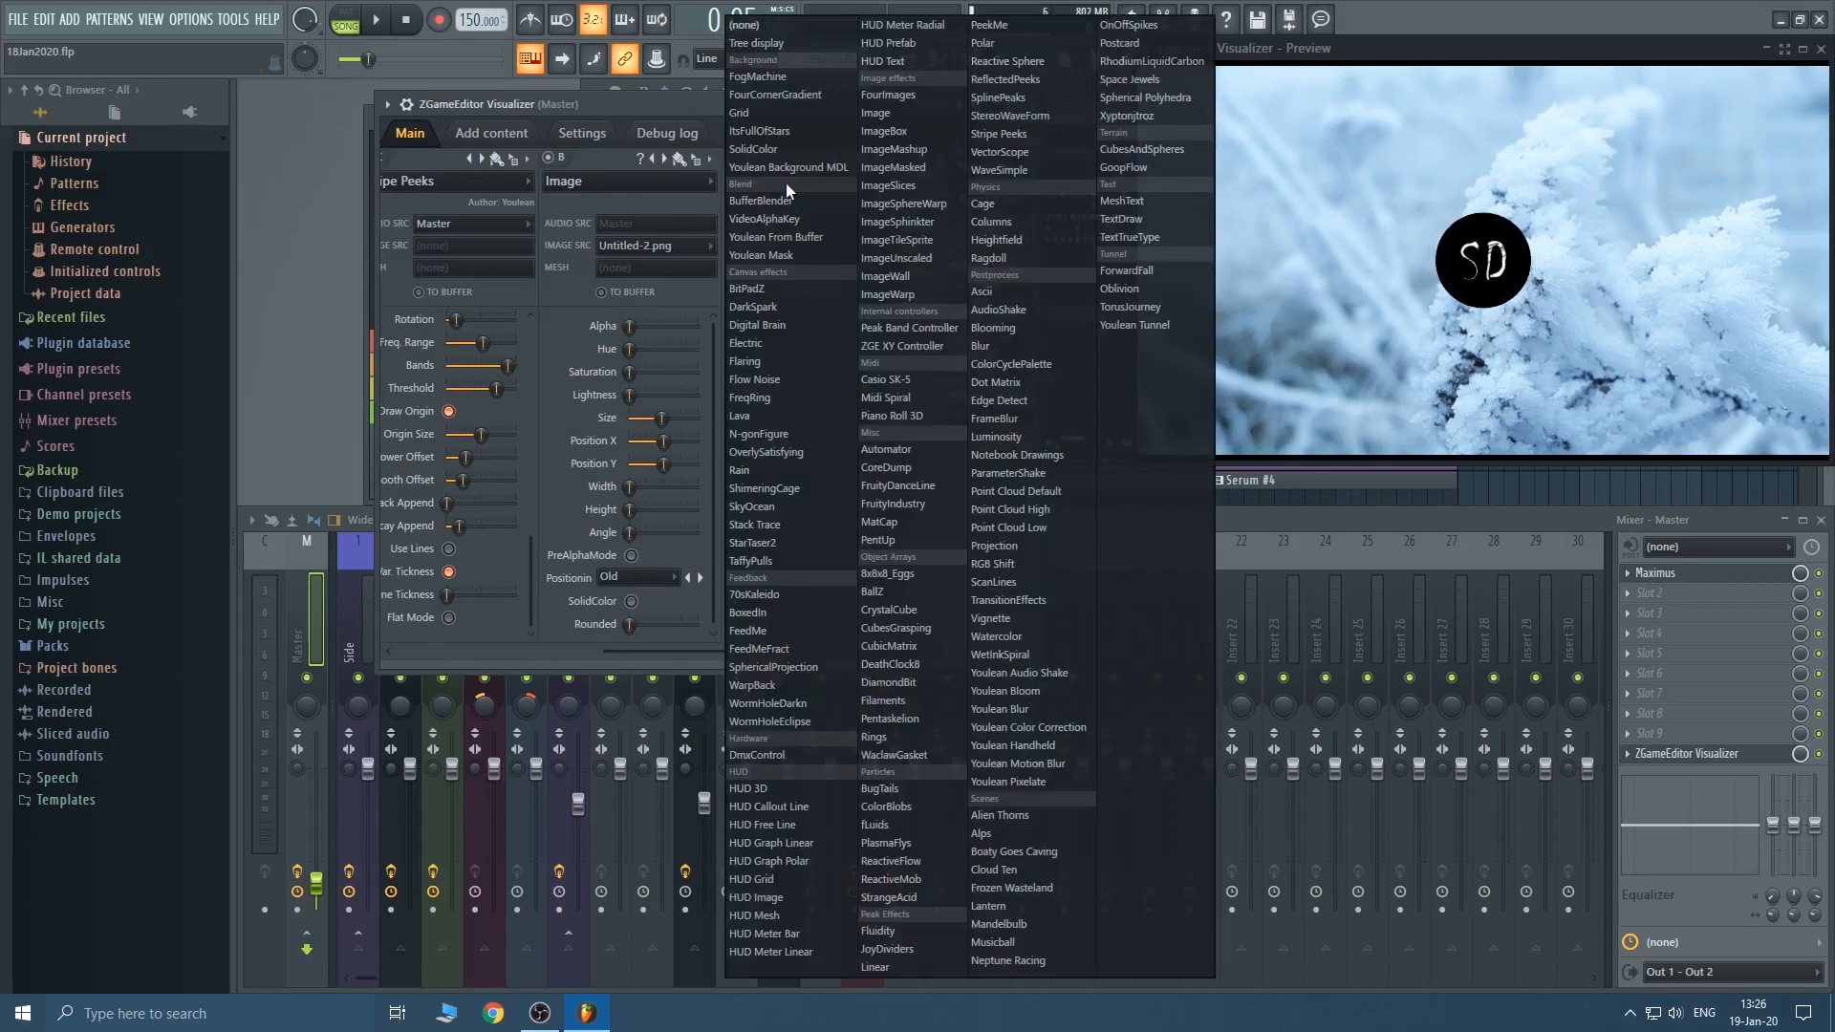
{"action": "mouse_move", "coordinate": [1029, 673]}
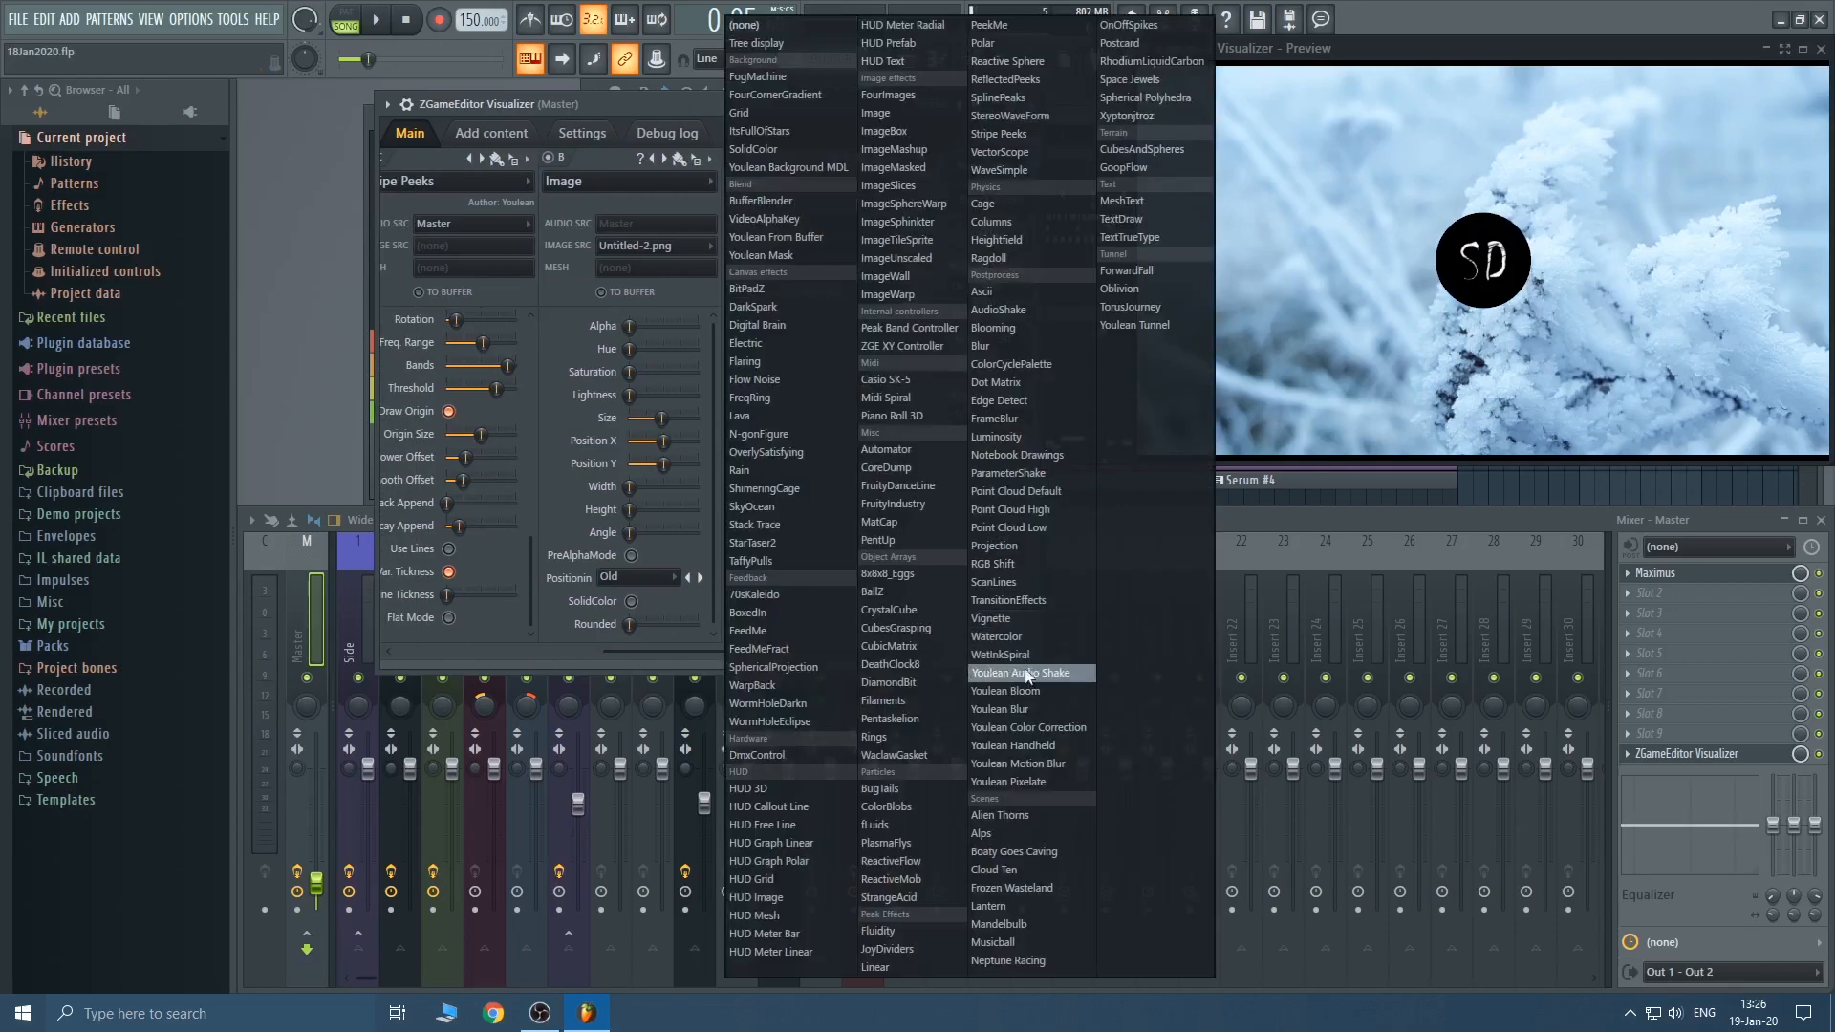
Add Postprocess effects Youlean Audio Shake and Youlean Handheld as new layers.
{"action": "left_click", "coordinate": [1027, 673]}
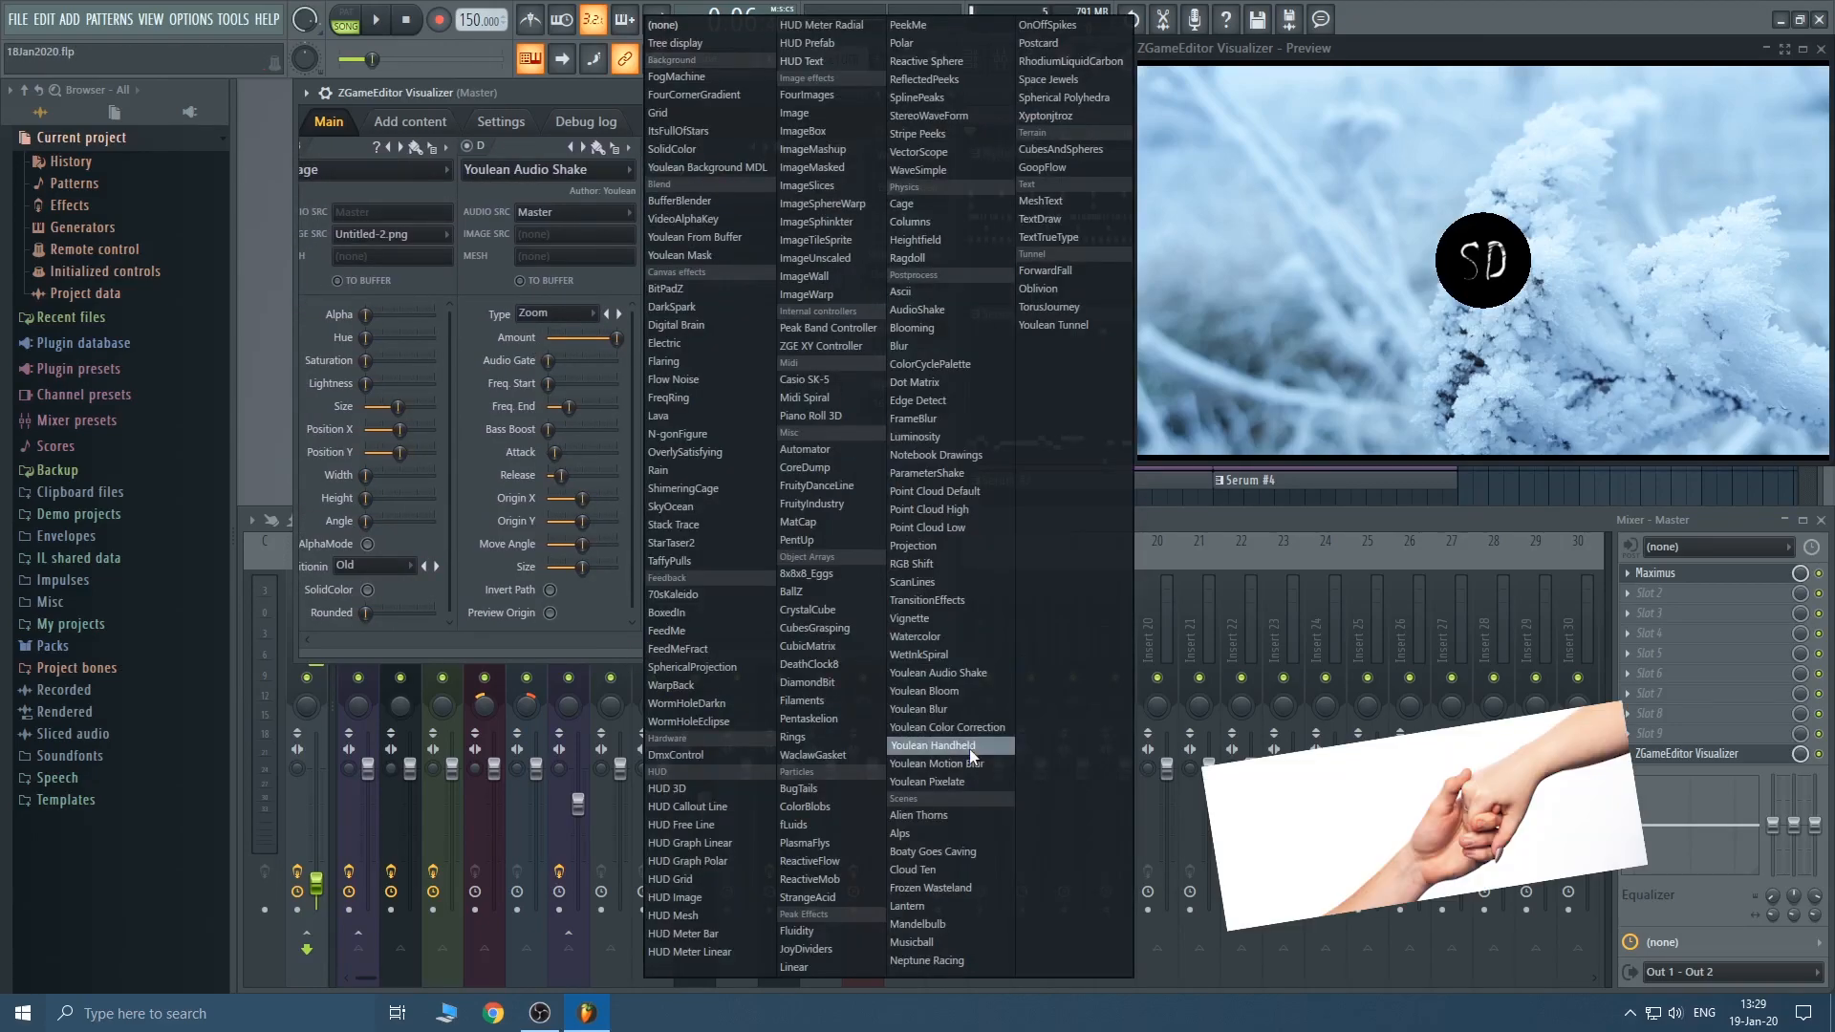
{"action": "left_click", "coordinate": [932, 746]}
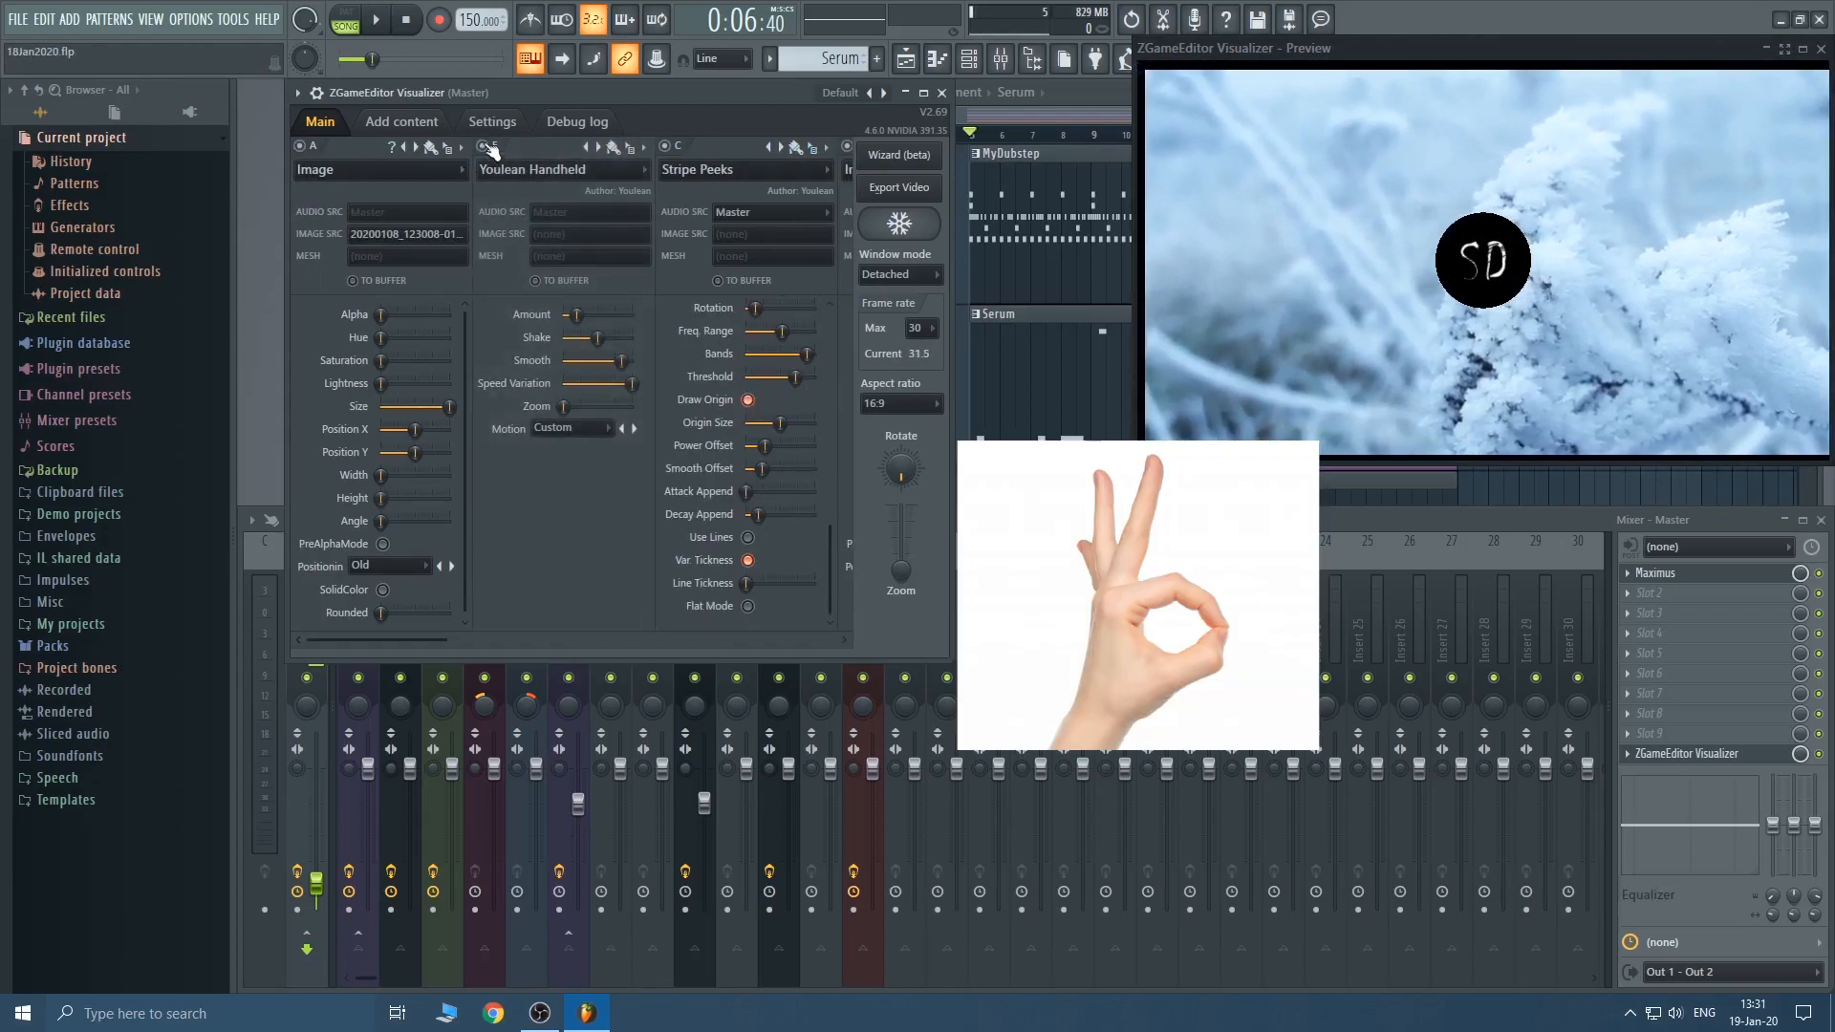
Choose a Youlean Handheld motion preset and check it in the fullscreen preview.
{"action": "left_click", "coordinate": [571, 426]}
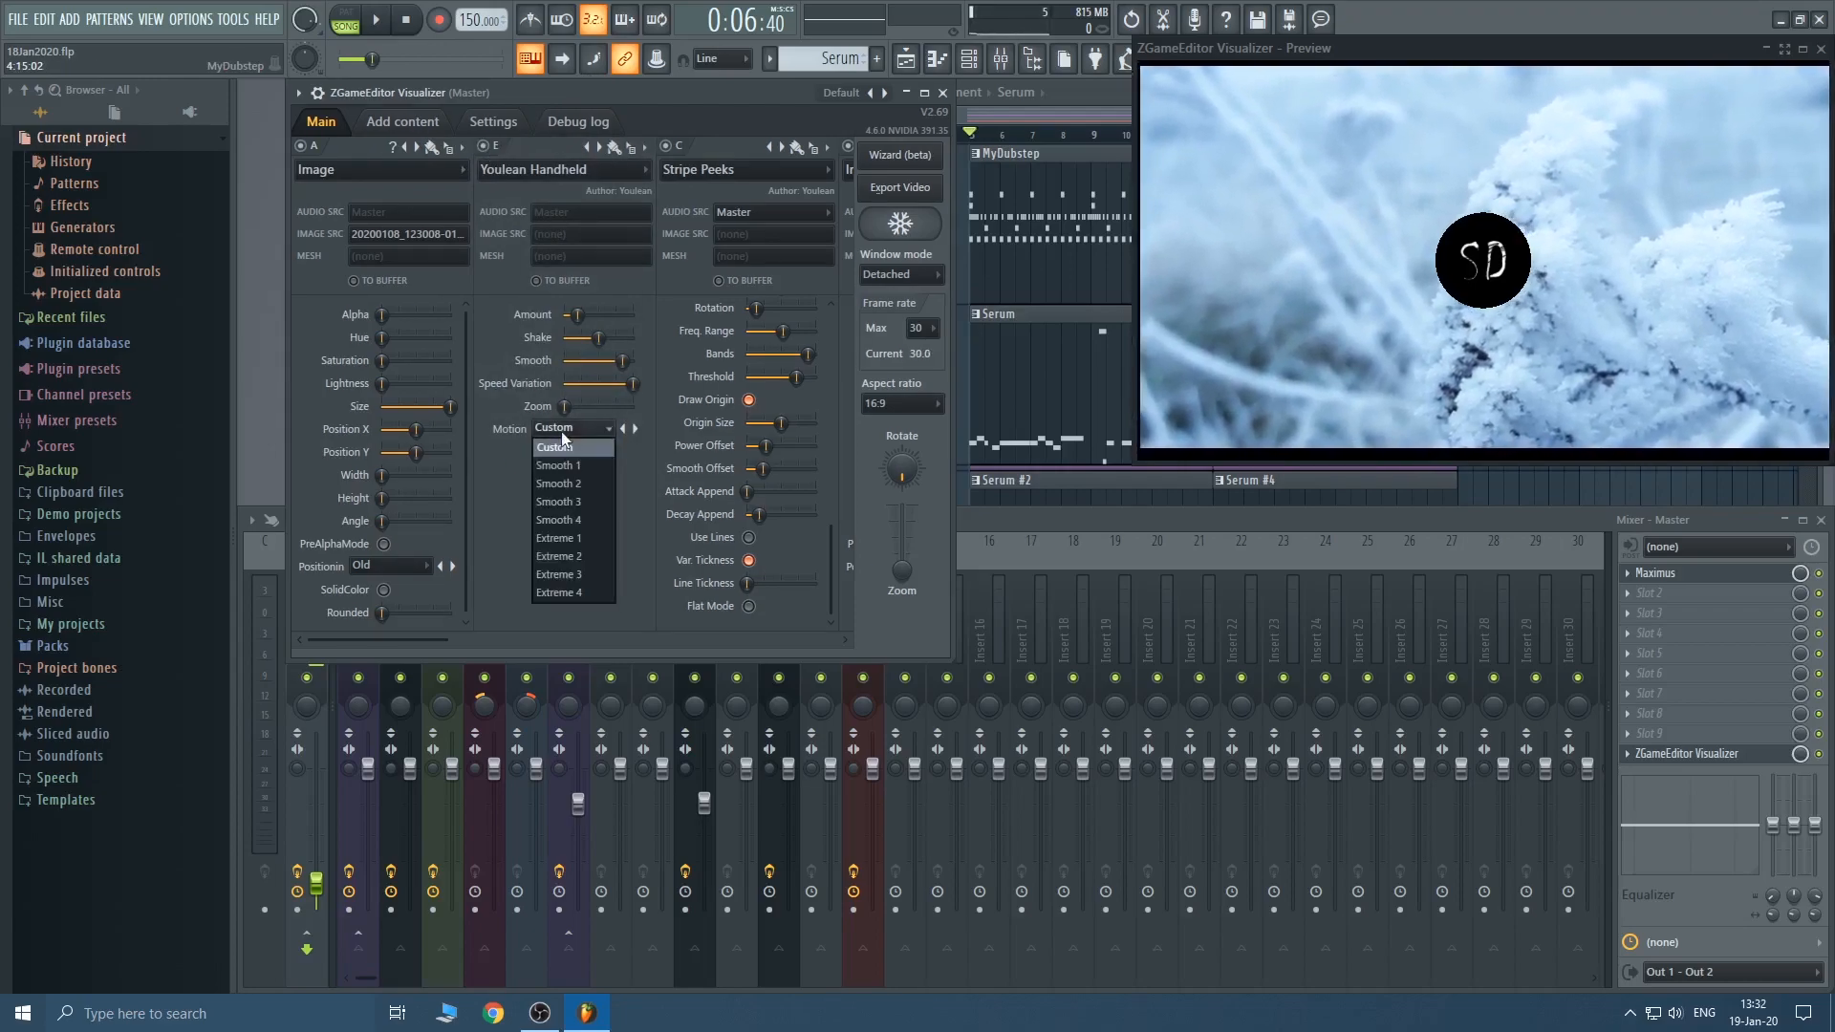
{"action": "left_click", "coordinate": [559, 556]}
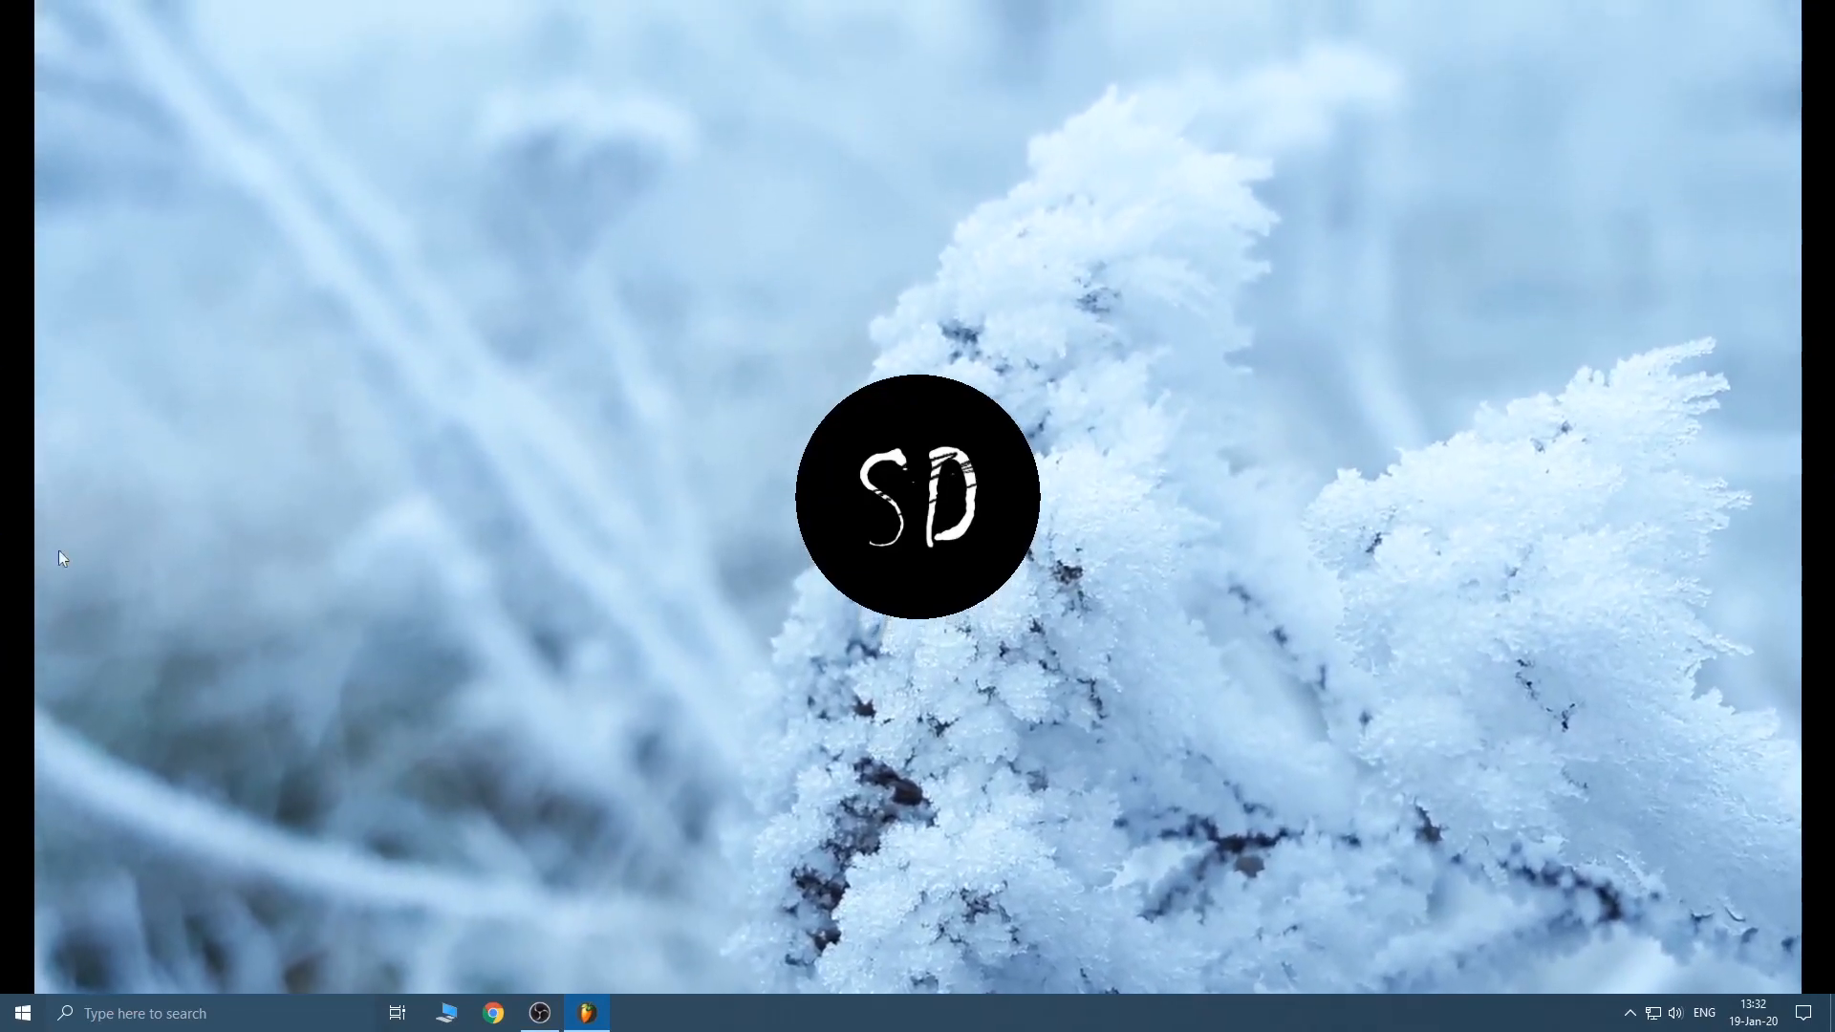
{"action": "left_click", "coordinate": [587, 1013]}
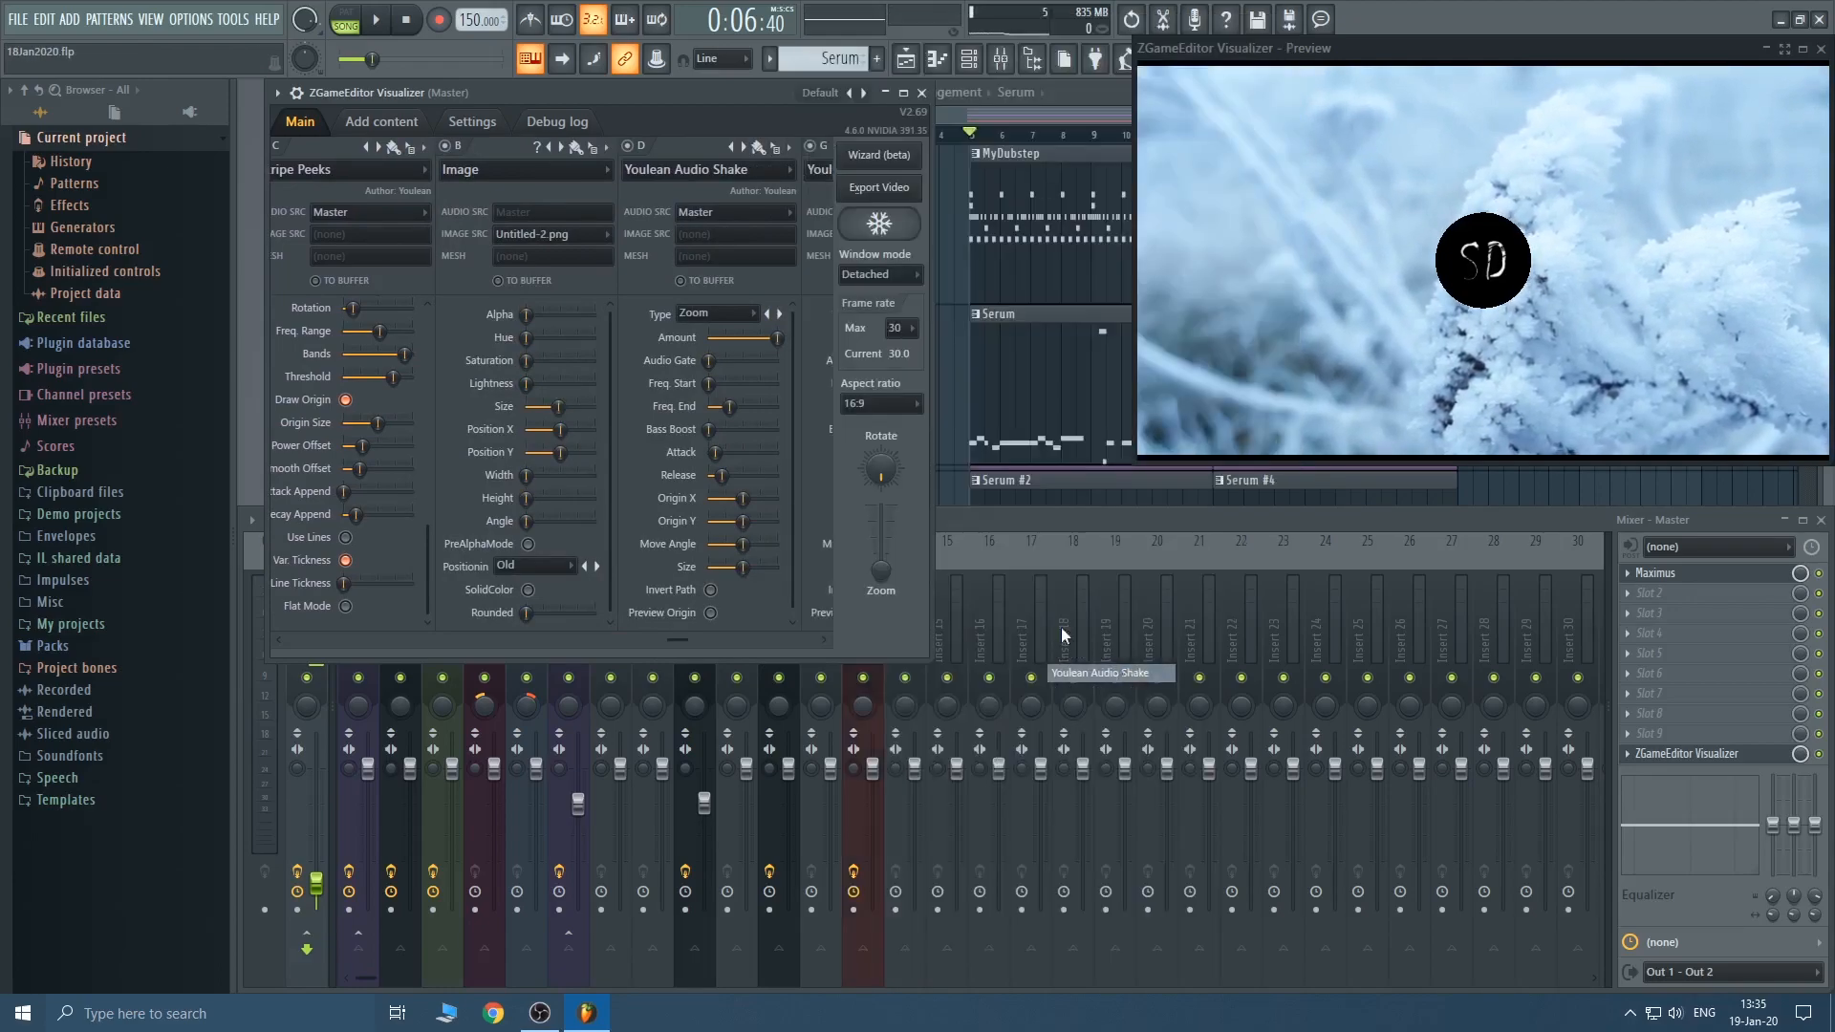
Set the second Youlean Audio Shake's type to Opacity and preview it fullscreen.
{"action": "left_click", "coordinate": [708, 312]}
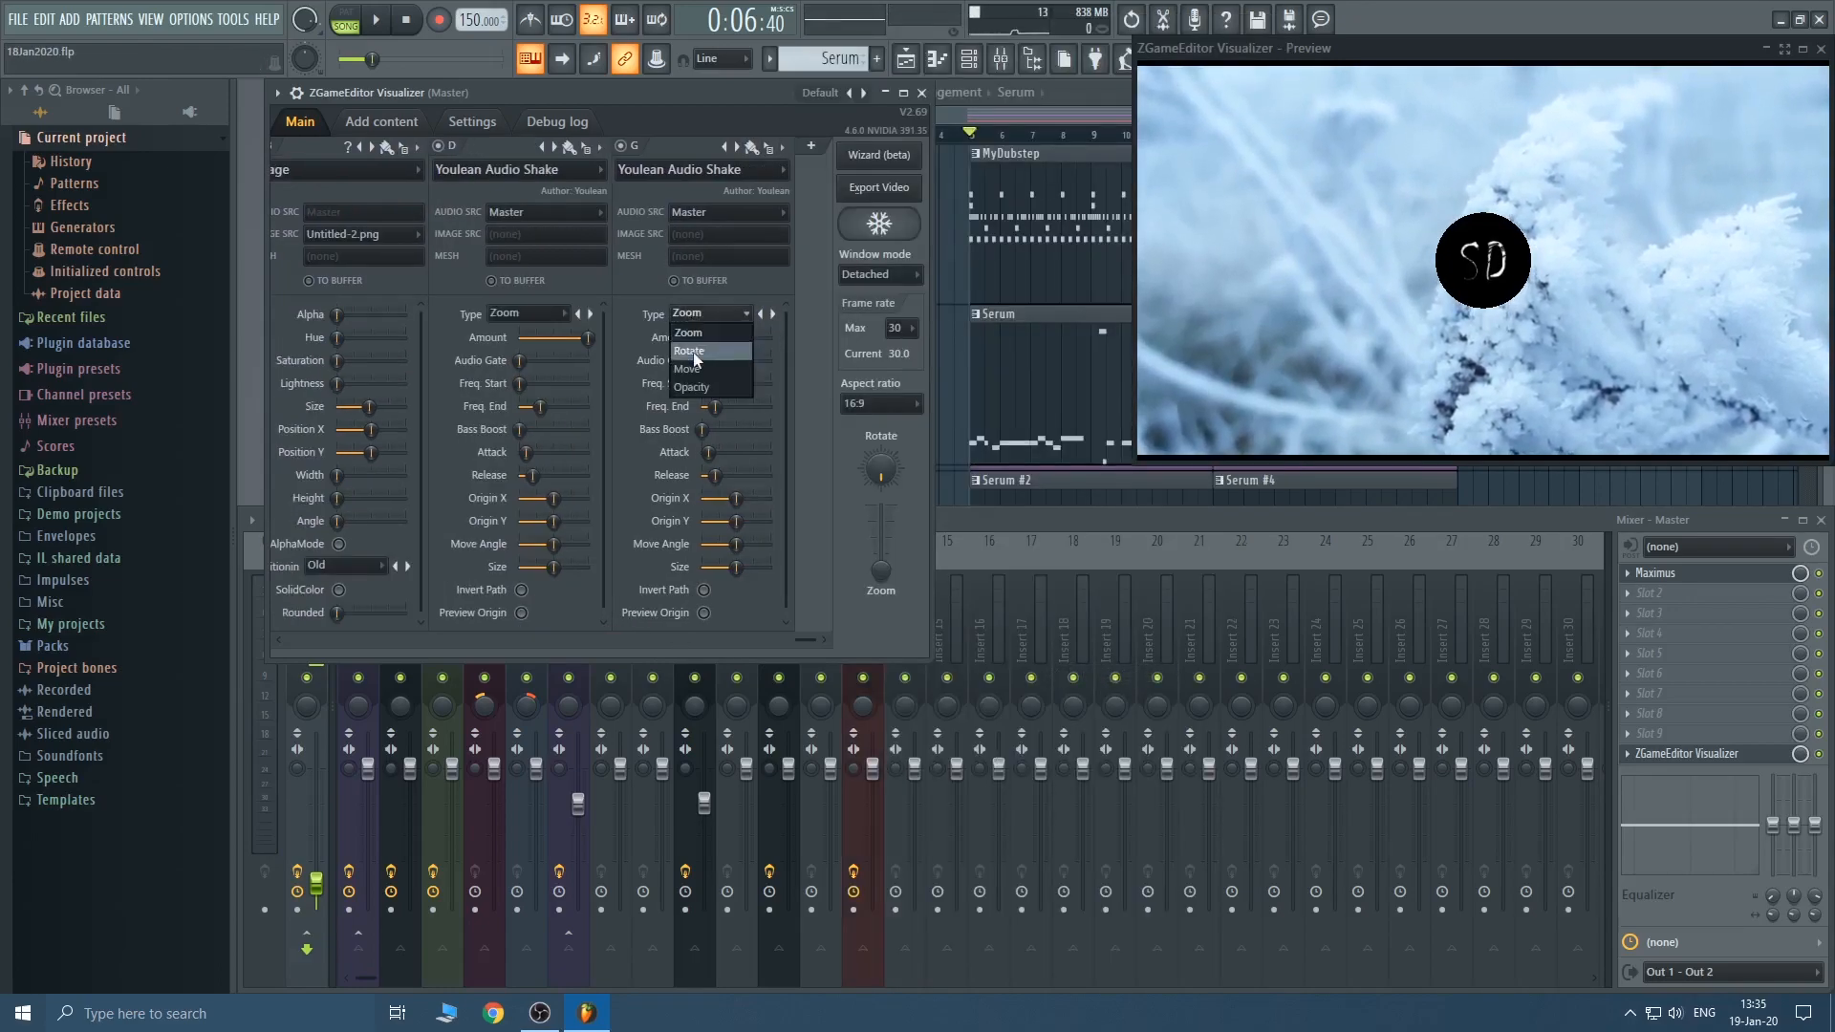
{"action": "left_click", "coordinate": [692, 386]}
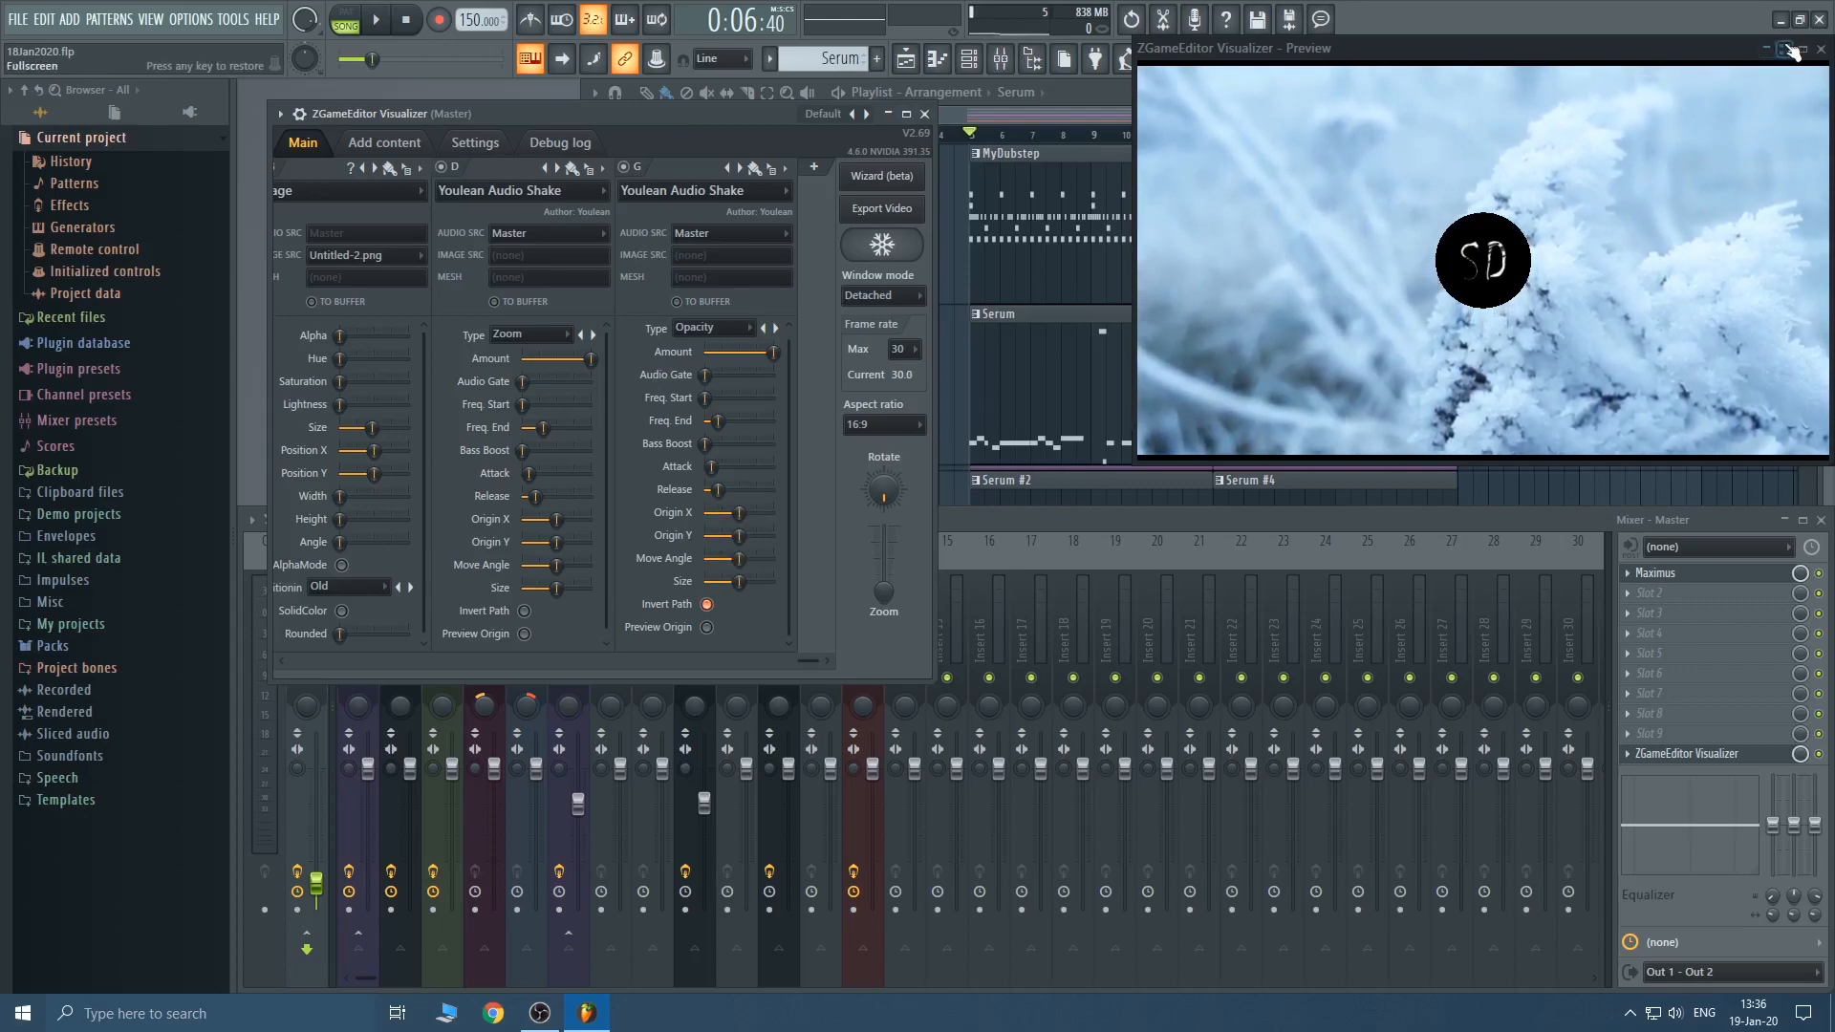
{"action": "left_click", "coordinate": [1791, 45]}
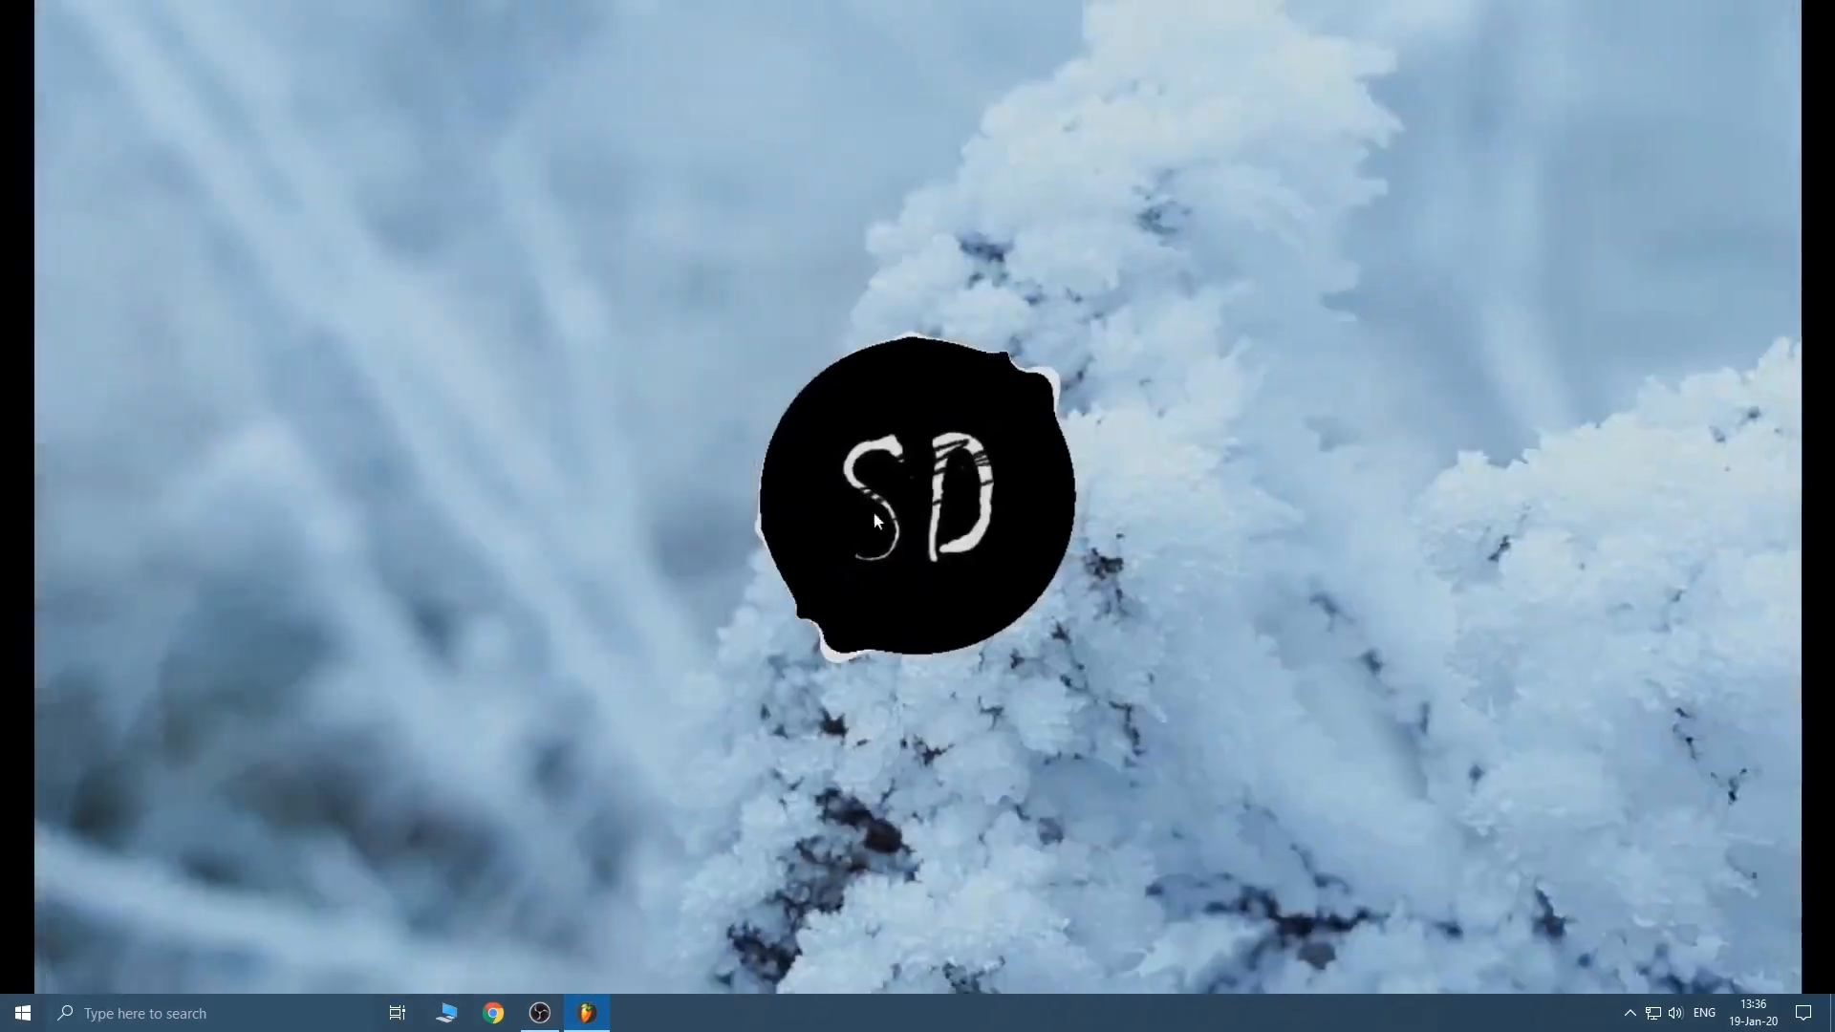
Exit the fullscreen preview back to the Rotate and Opacity shake layer settings.
{"action": "left_click", "coordinate": [585, 1013]}
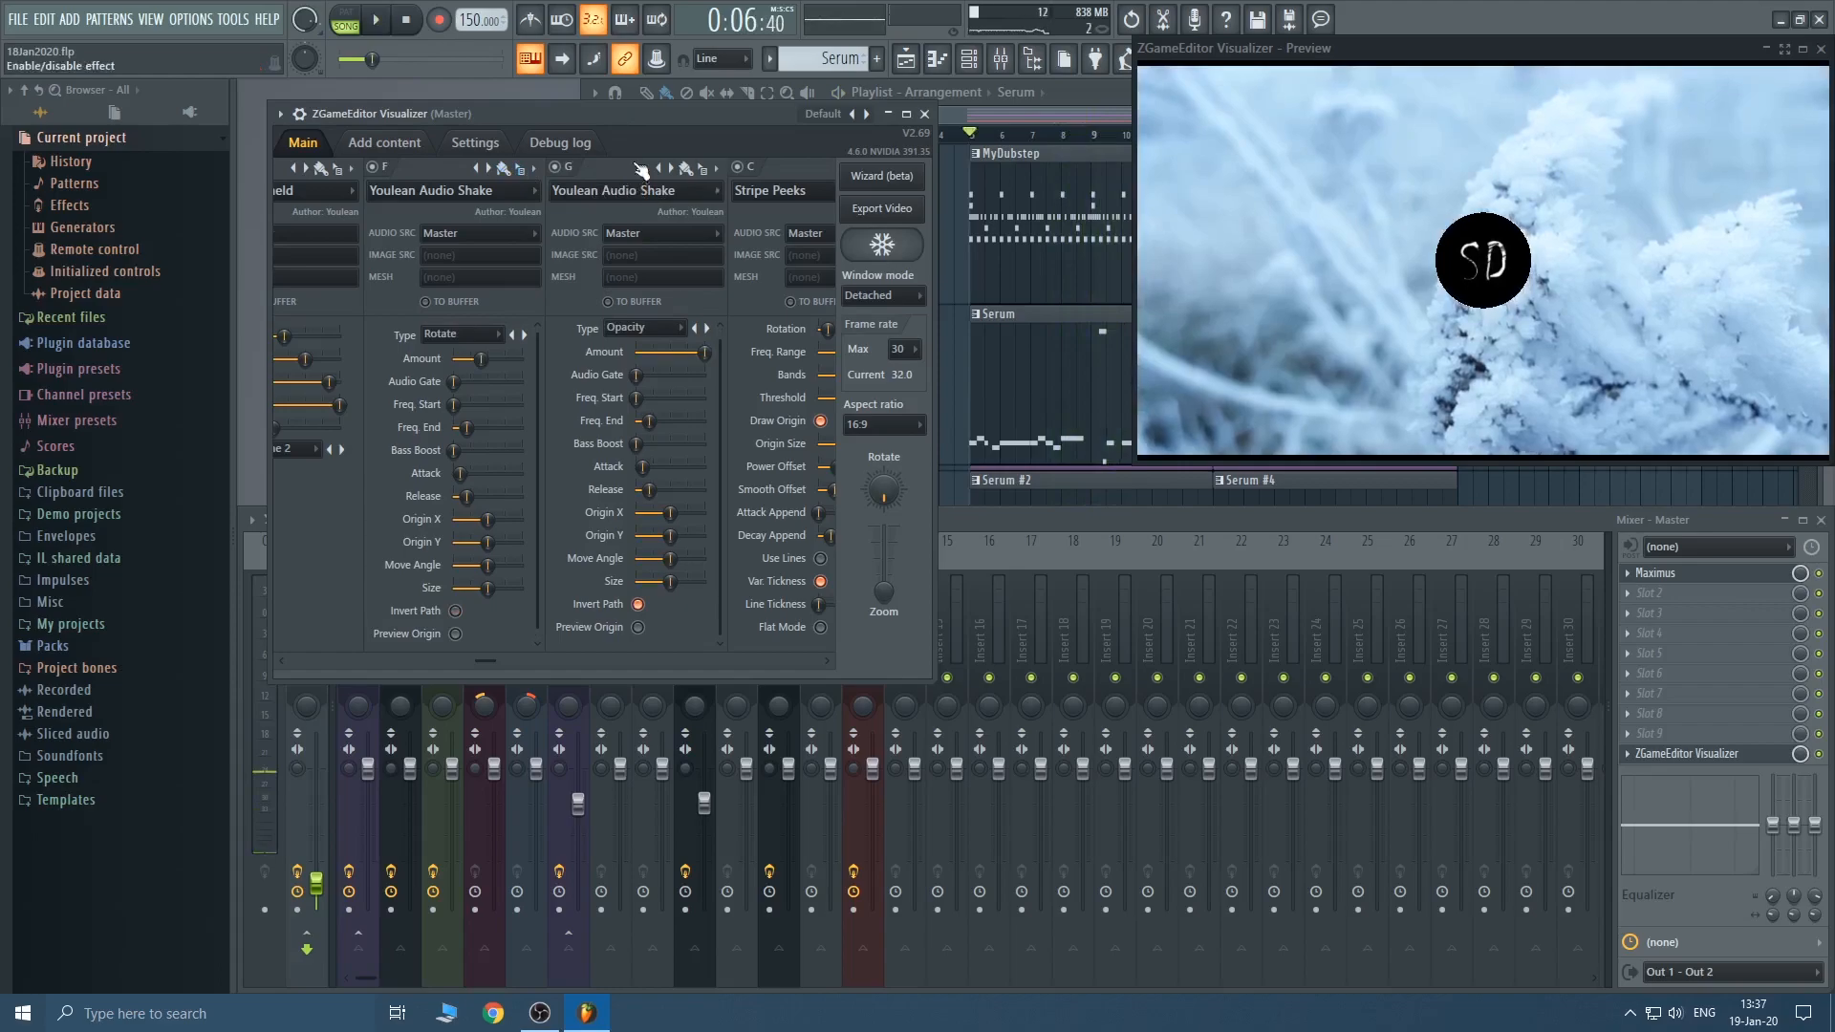
{"action": "left_click_drag", "start_coordinate": [656, 351], "coordinate": [702, 352]}
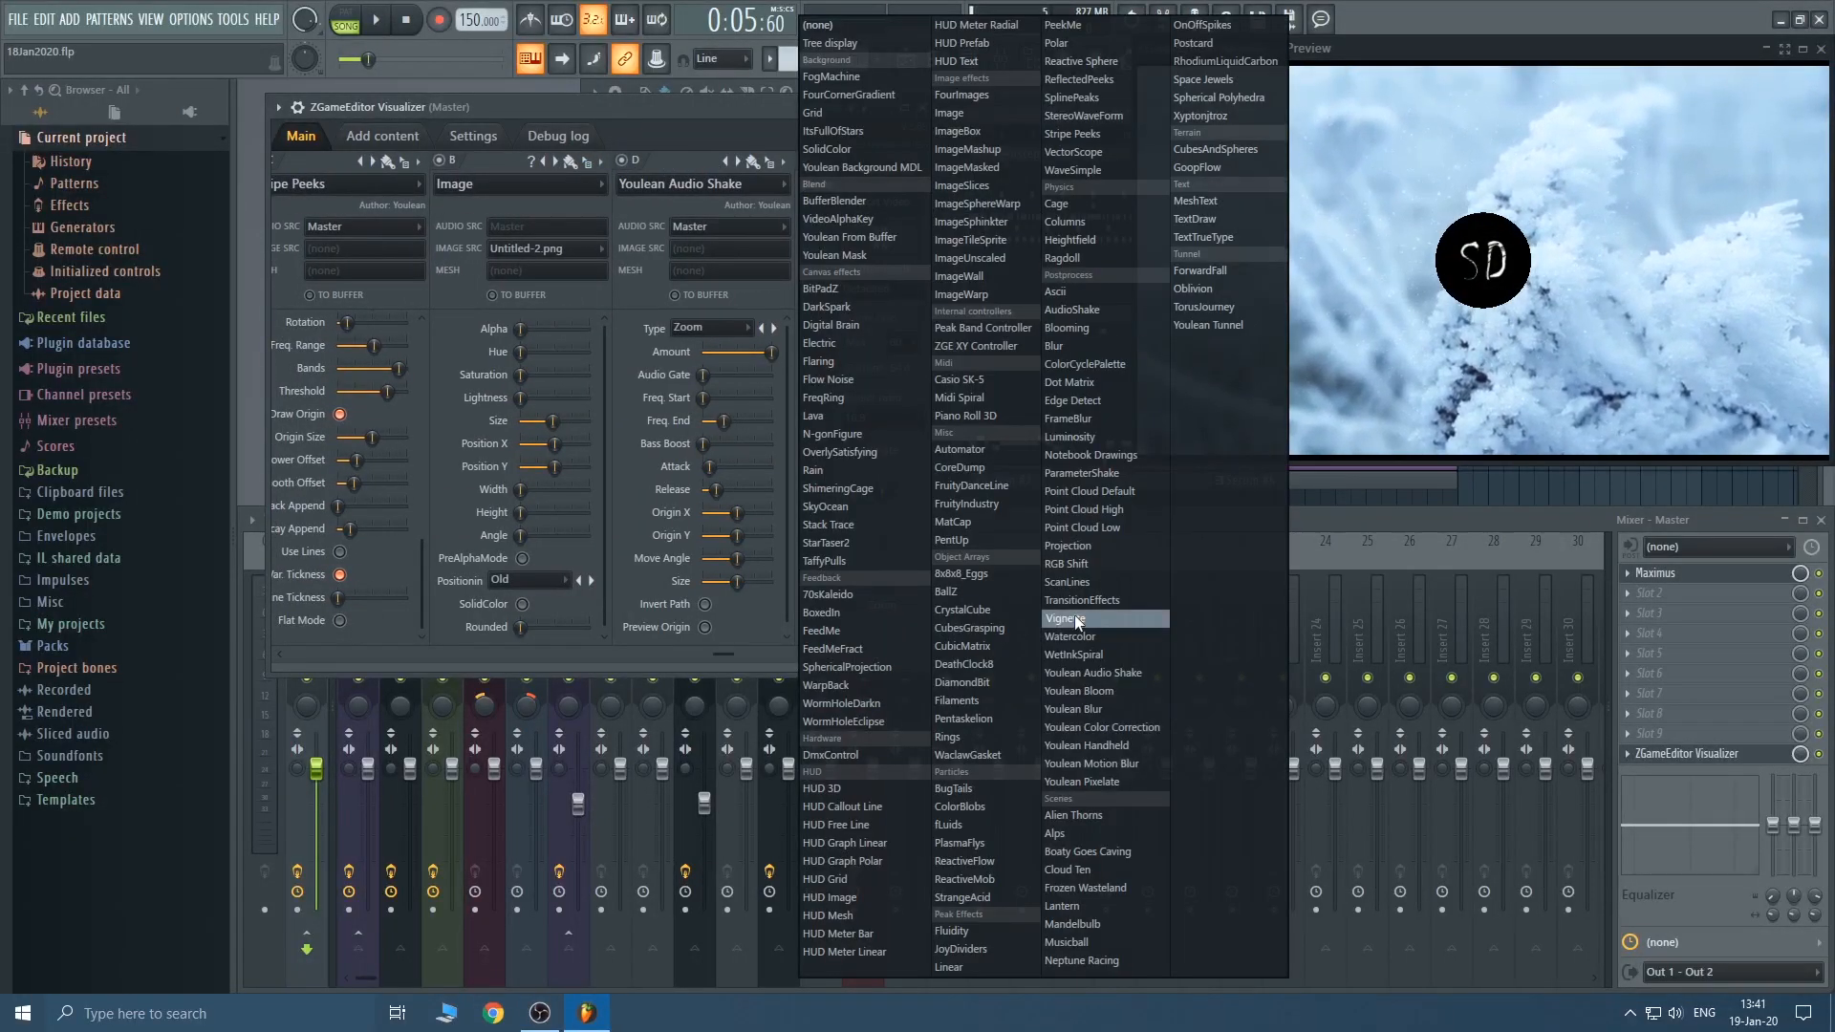
Add a Postprocess > Vignette layer and show its settings, darkening the frost background's edges.
{"action": "left_click", "coordinate": [1073, 618]}
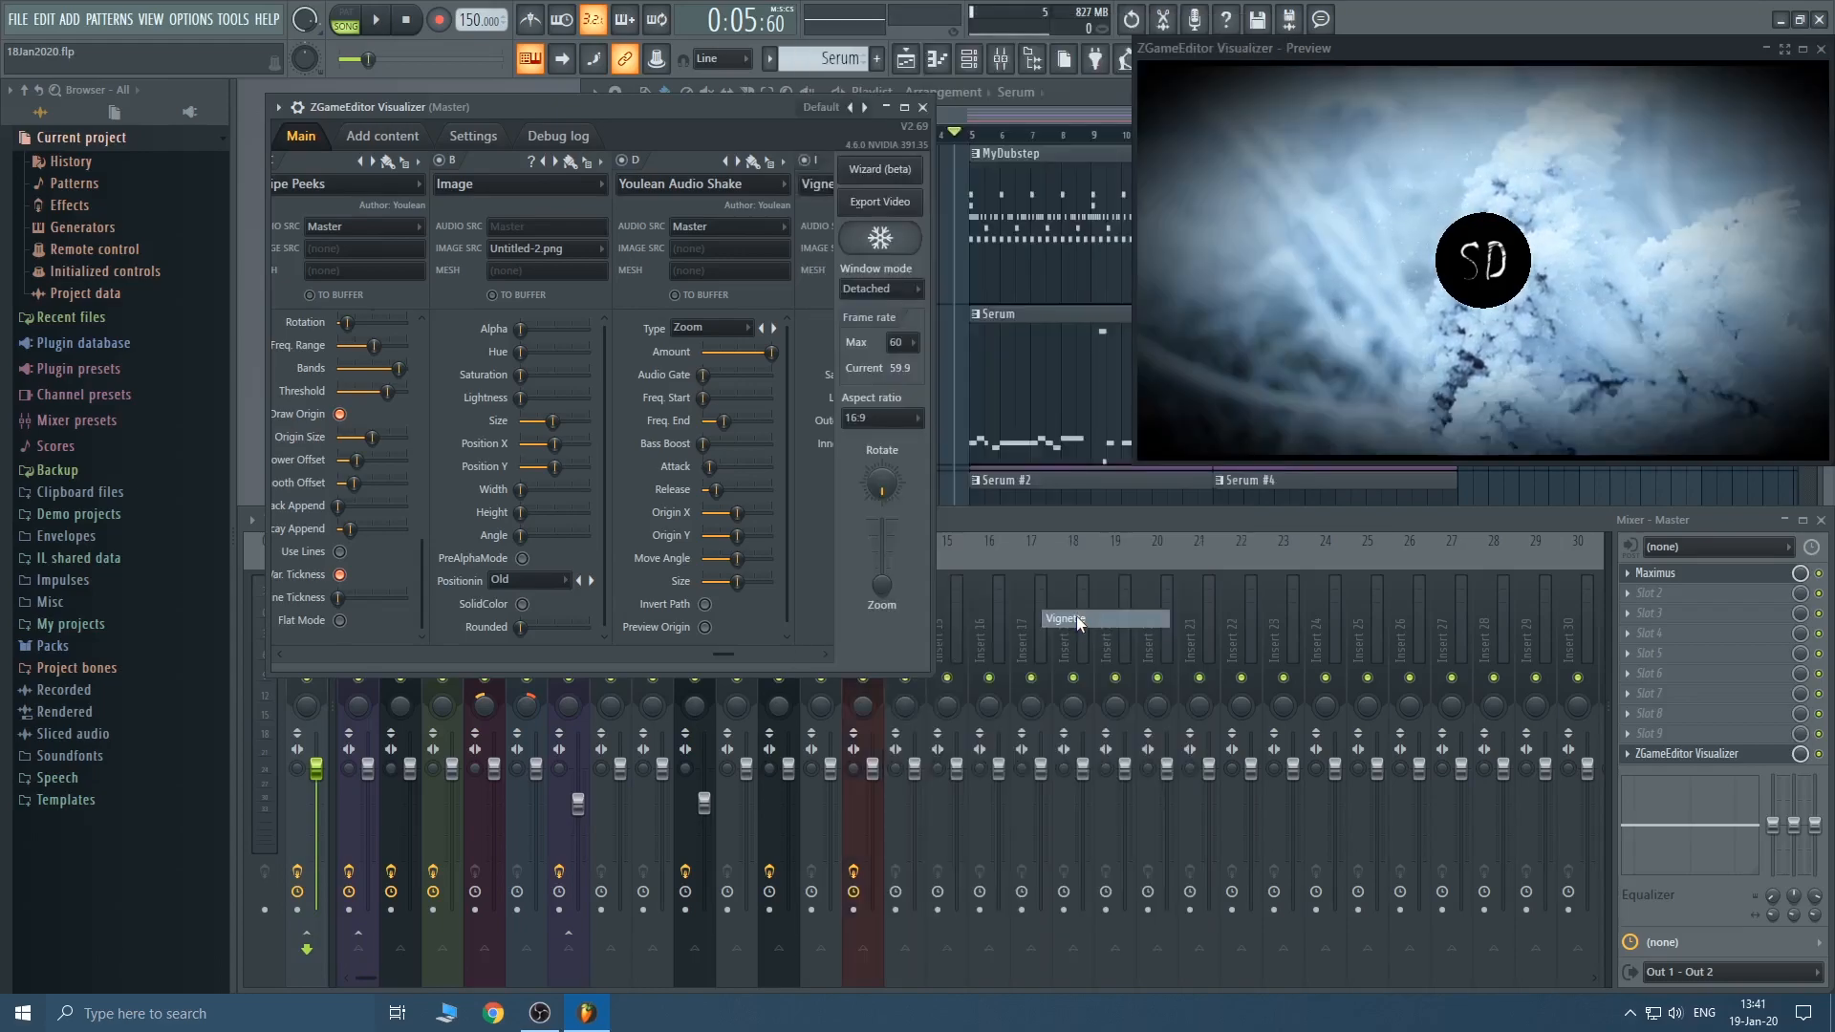
{"action": "left_click", "coordinate": [1101, 617]}
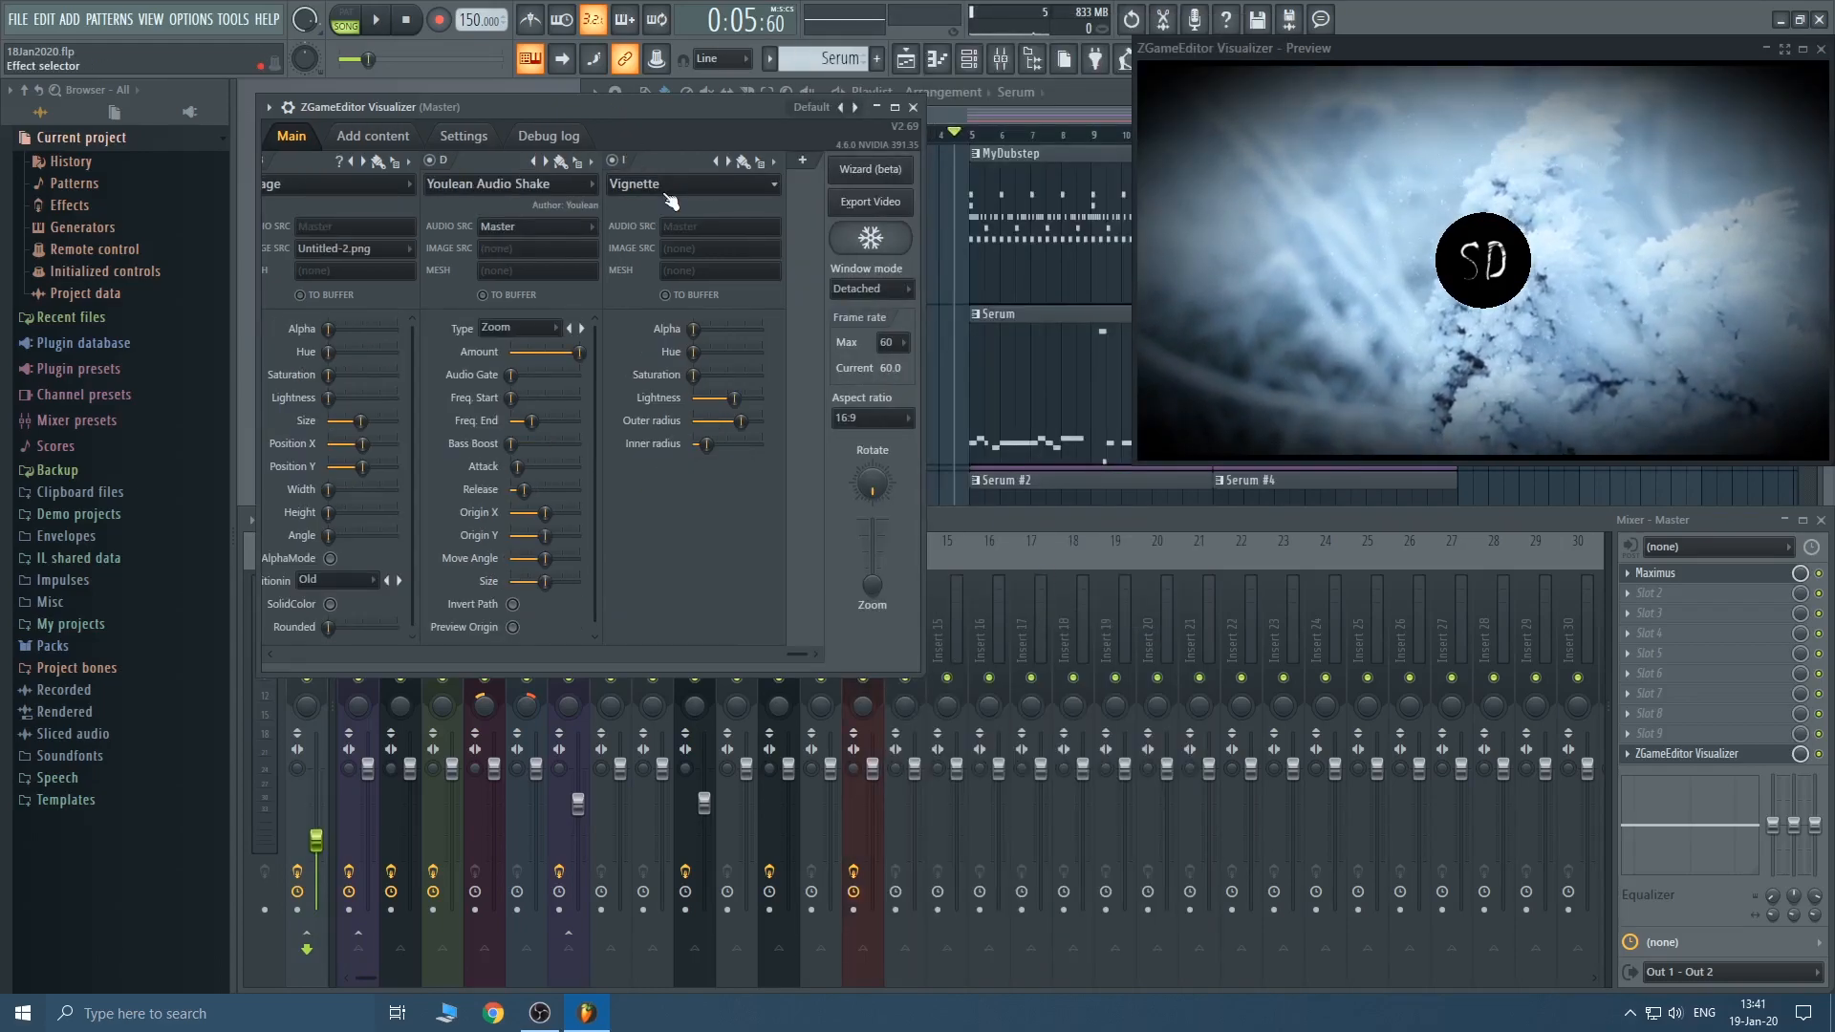